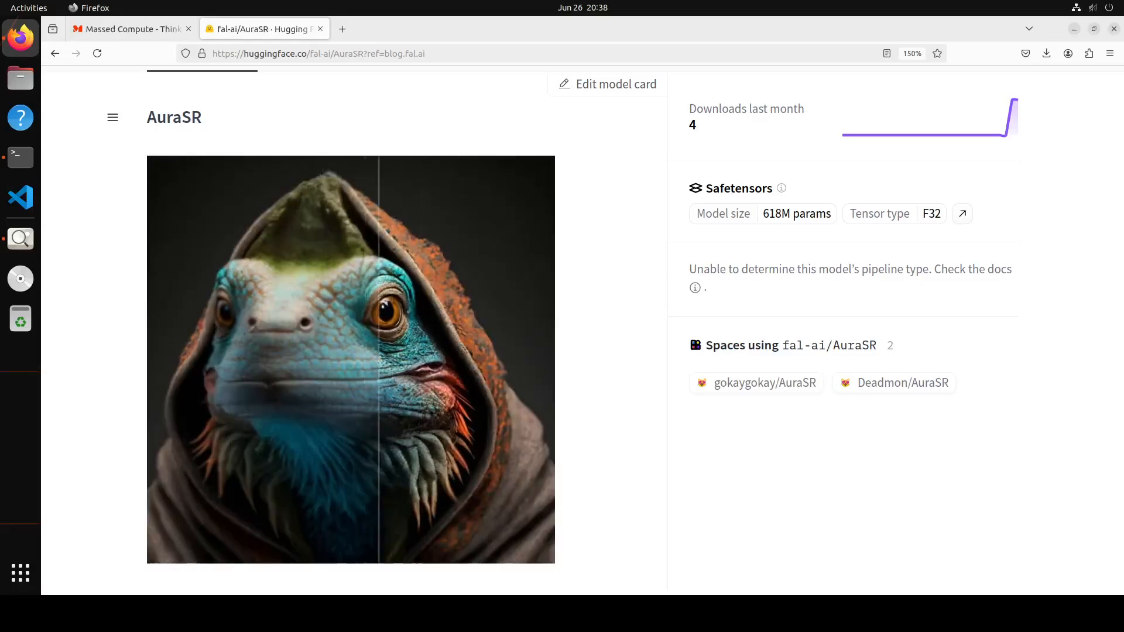
# Compare the iguana before/after slider, then switch to Massed Compute and the terminal
pyautogui.moveTo(373, 358); pyautogui.dragTo(456, 358)
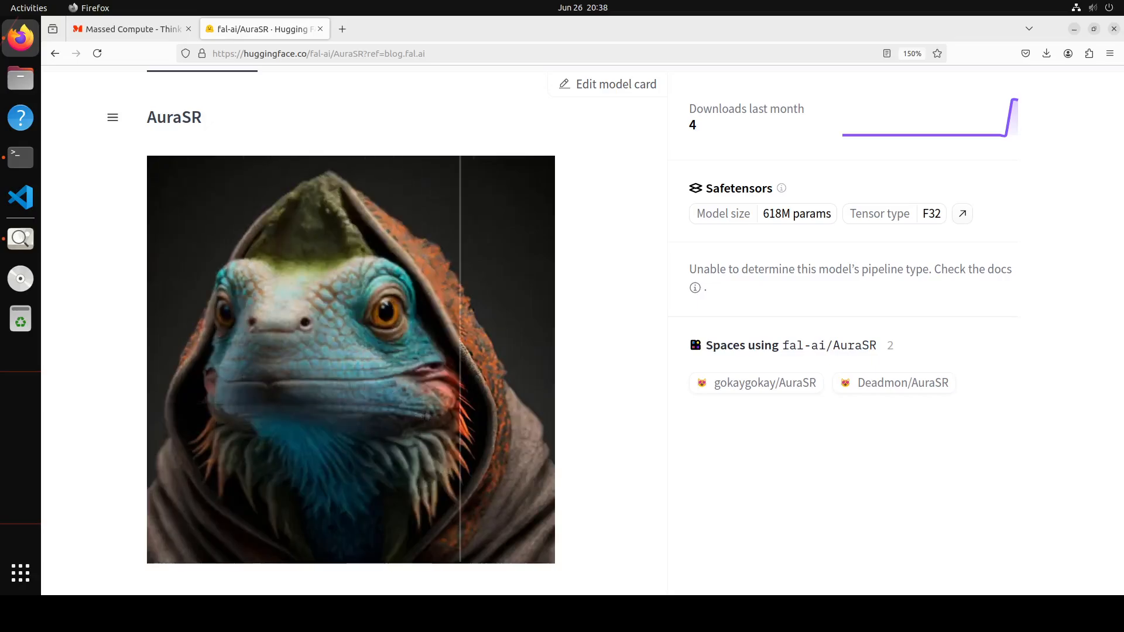
pyautogui.moveTo(456, 358); pyautogui.dragTo(175, 358)
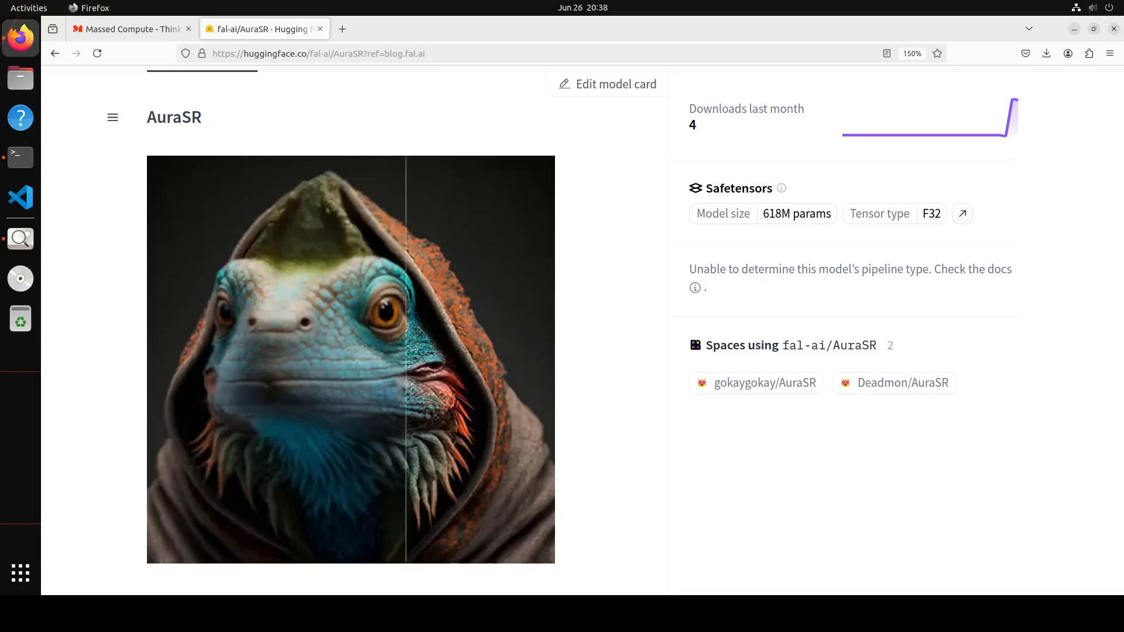
pyautogui.moveTo(408, 358); pyautogui.dragTo(154, 358)
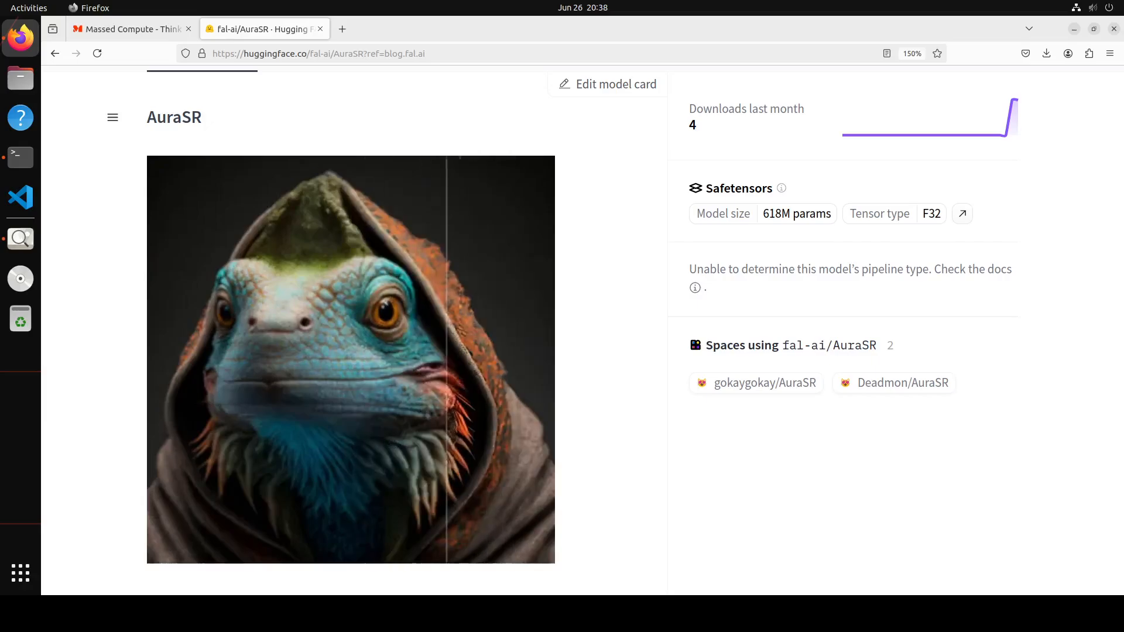
pyautogui.moveTo(450, 358); pyautogui.dragTo(352, 358)
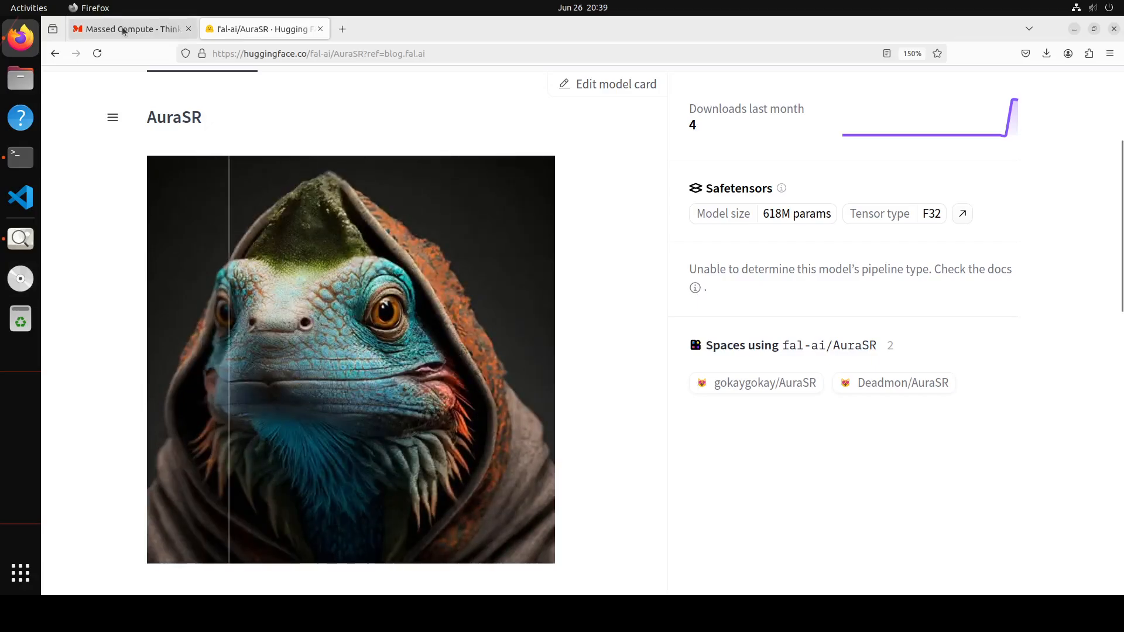
pyautogui.click(128, 28)
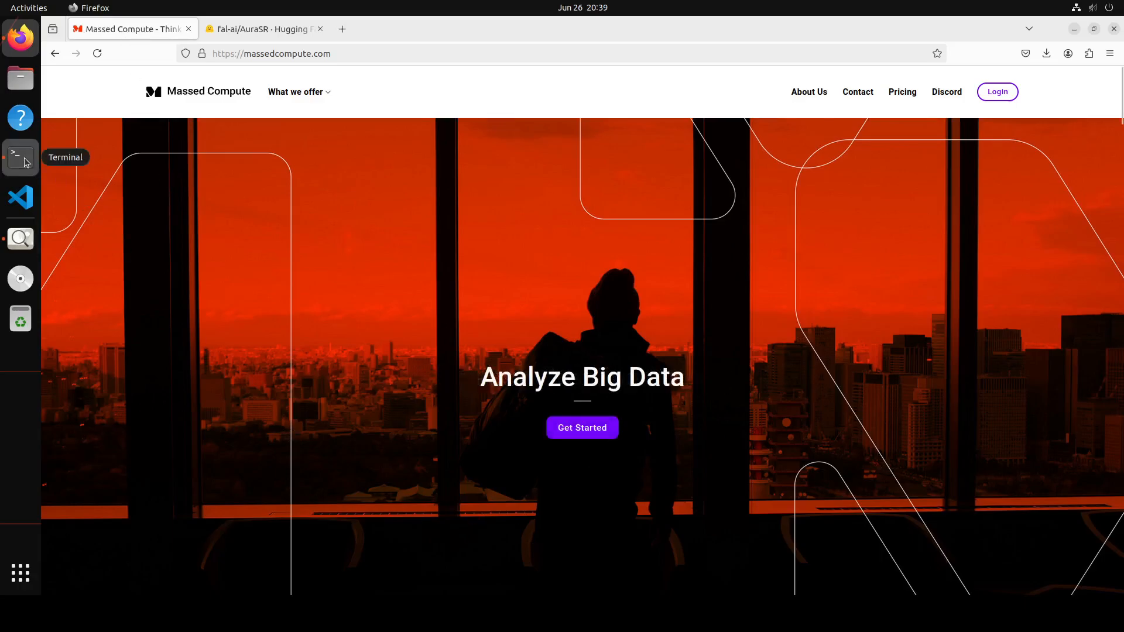
pyautogui.click(20, 156)
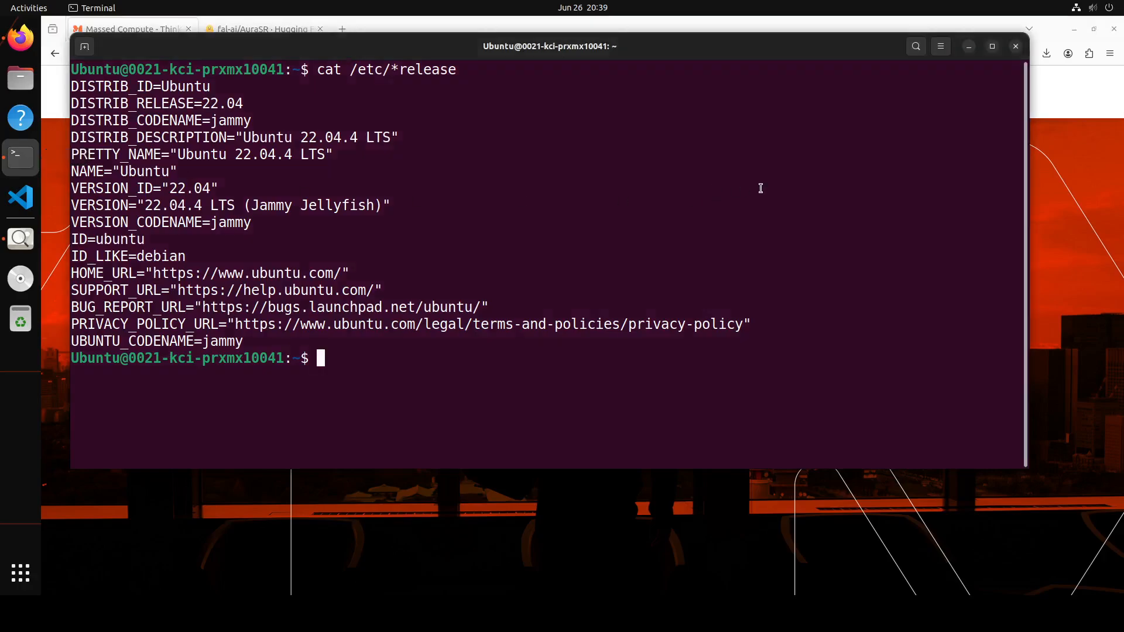
# Run nvidia-smi to confirm an RTX A6000 with 49140MiB, then return to the AuraSR page
pyautogui.write('nvidia-smi')
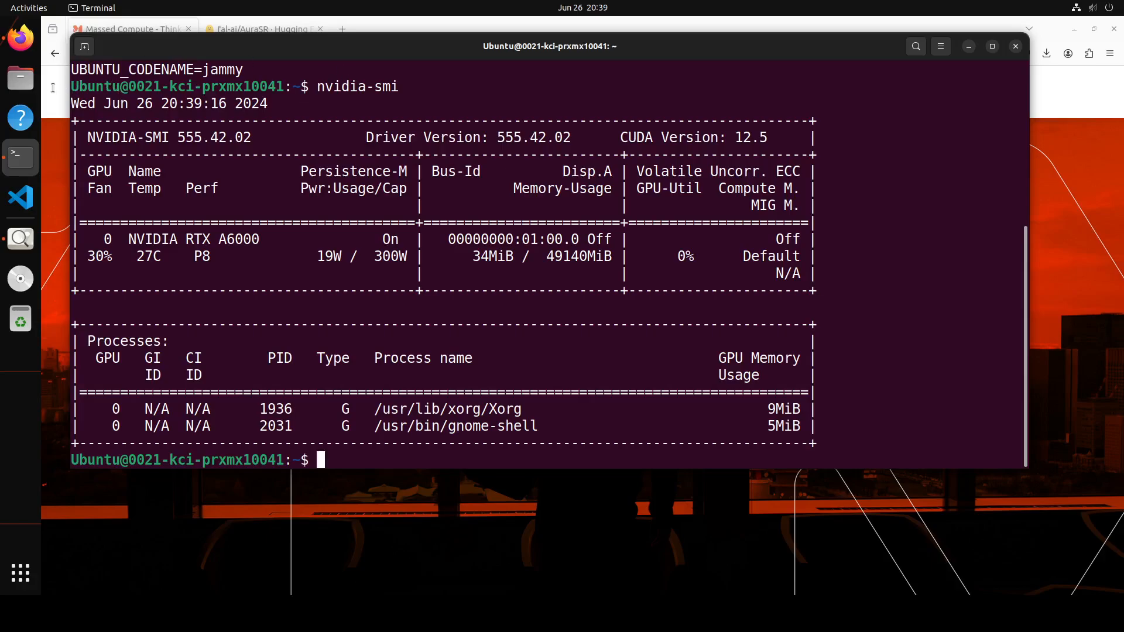
pyautogui.click(257, 29)
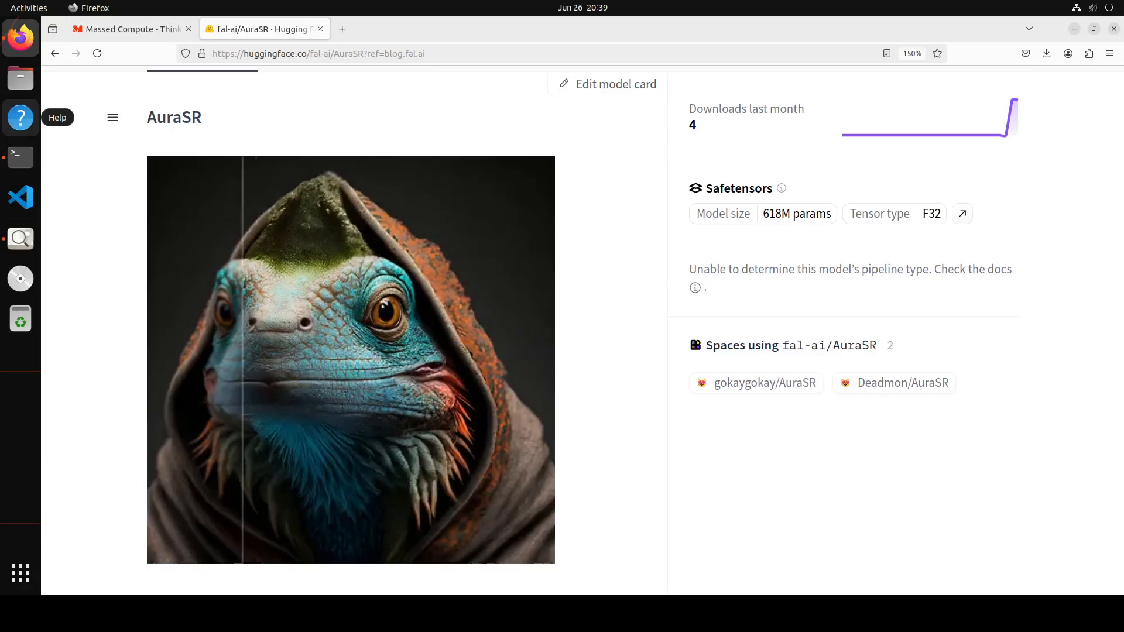
pyautogui.moveTo(247, 358); pyautogui.dragTo(520, 358)
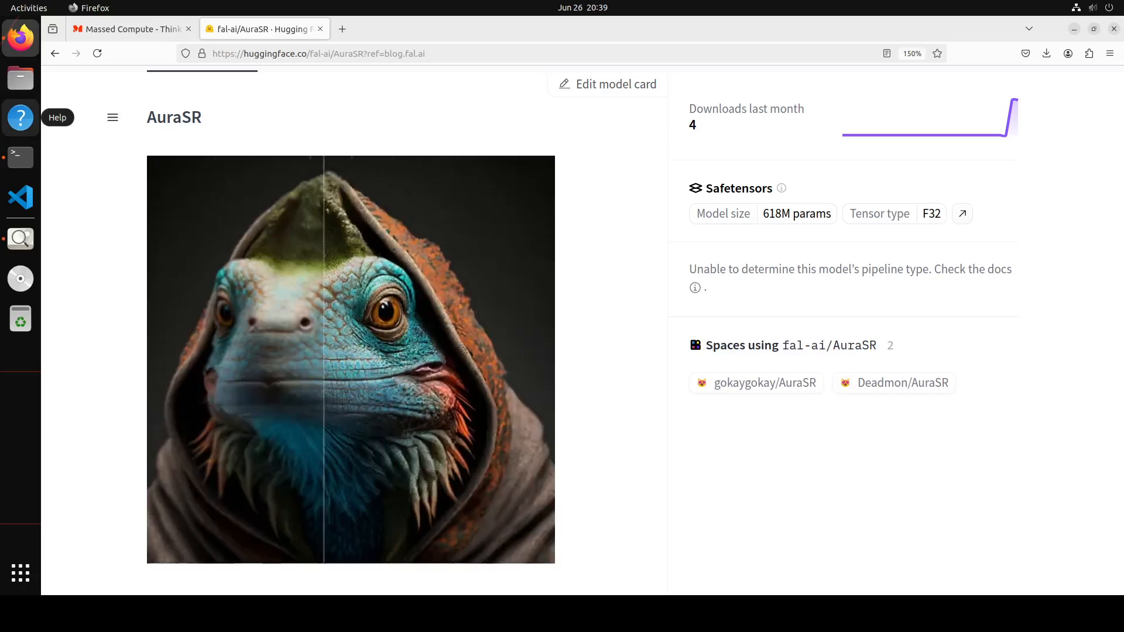
pyautogui.moveTo(326, 358); pyautogui.dragTo(495, 359)
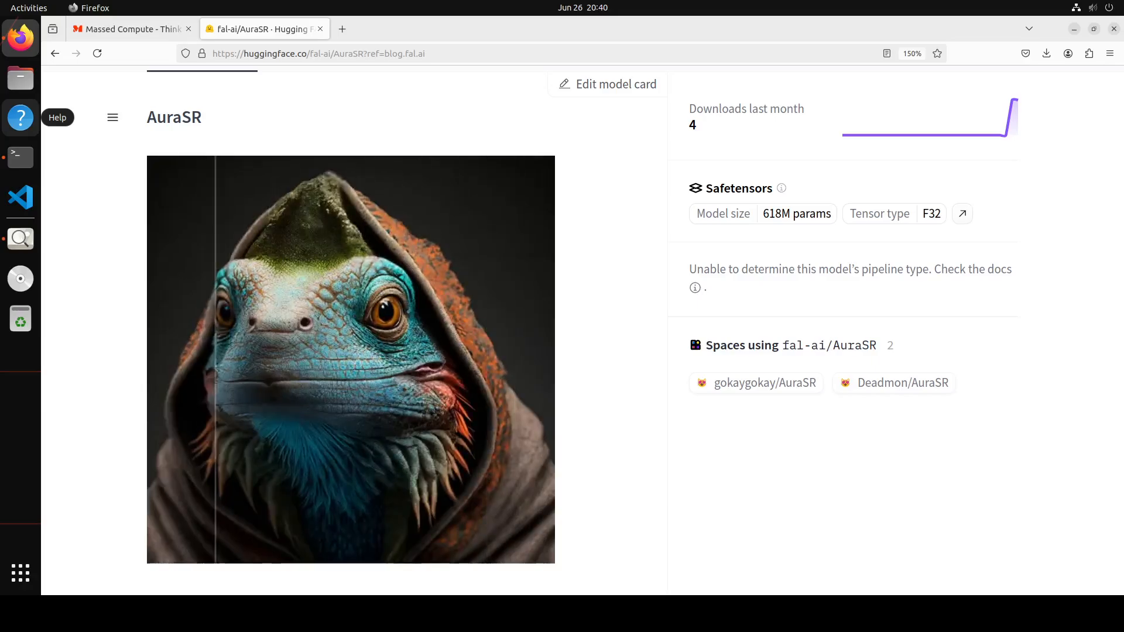
pyautogui.moveTo(215, 359); pyautogui.dragTo(351, 358)
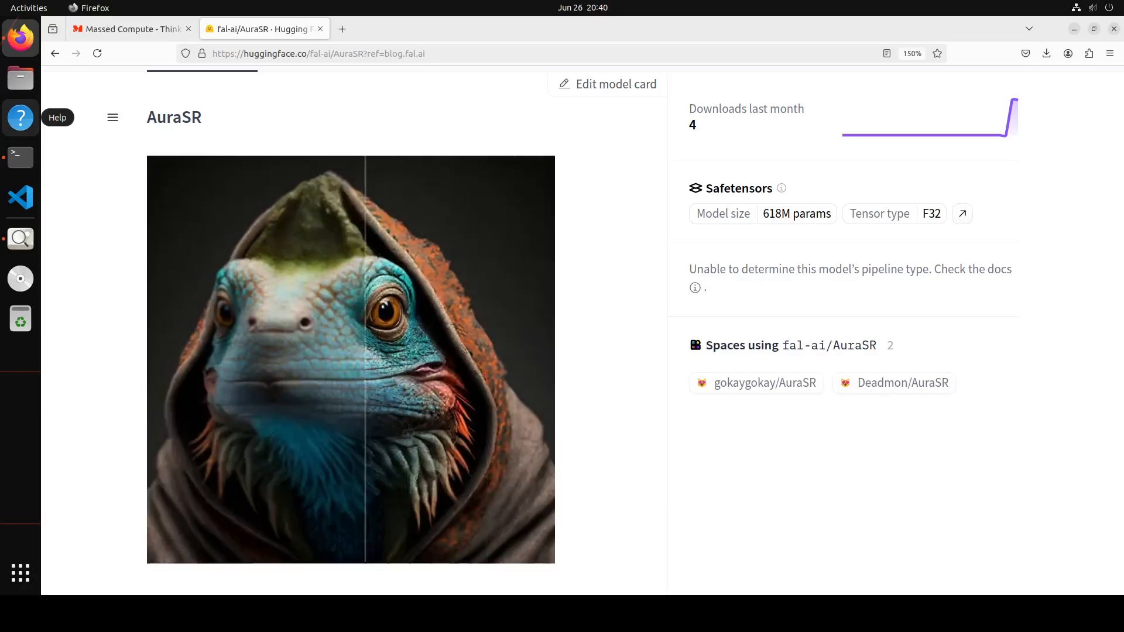
pyautogui.moveTo(365, 358); pyautogui.dragTo(451, 359)
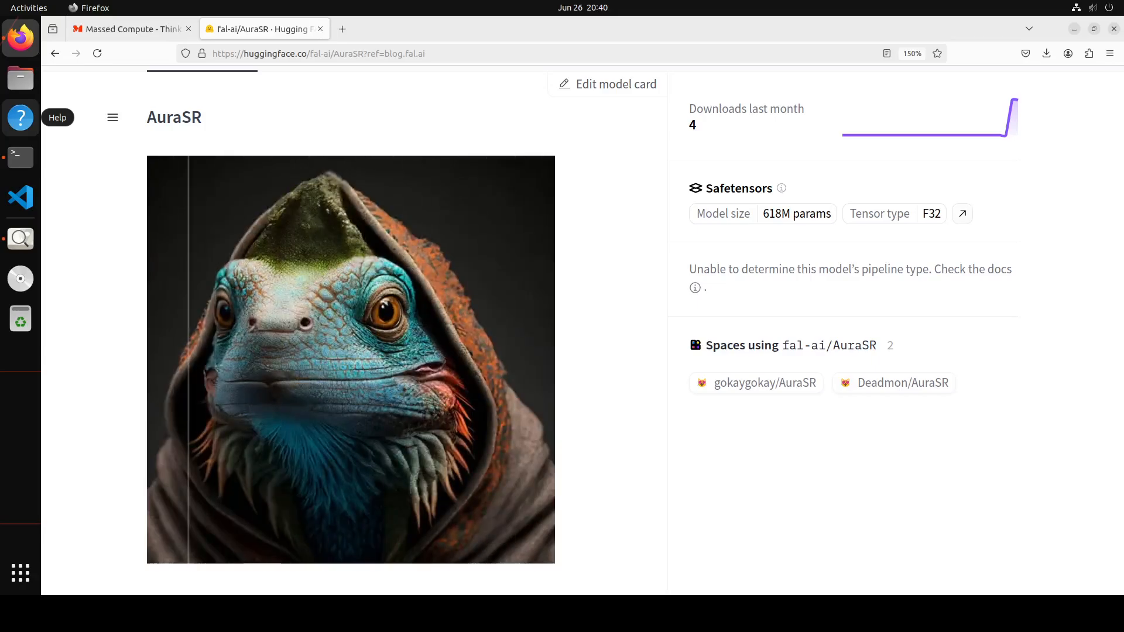
pyautogui.moveTo(188, 359); pyautogui.dragTo(394, 358)
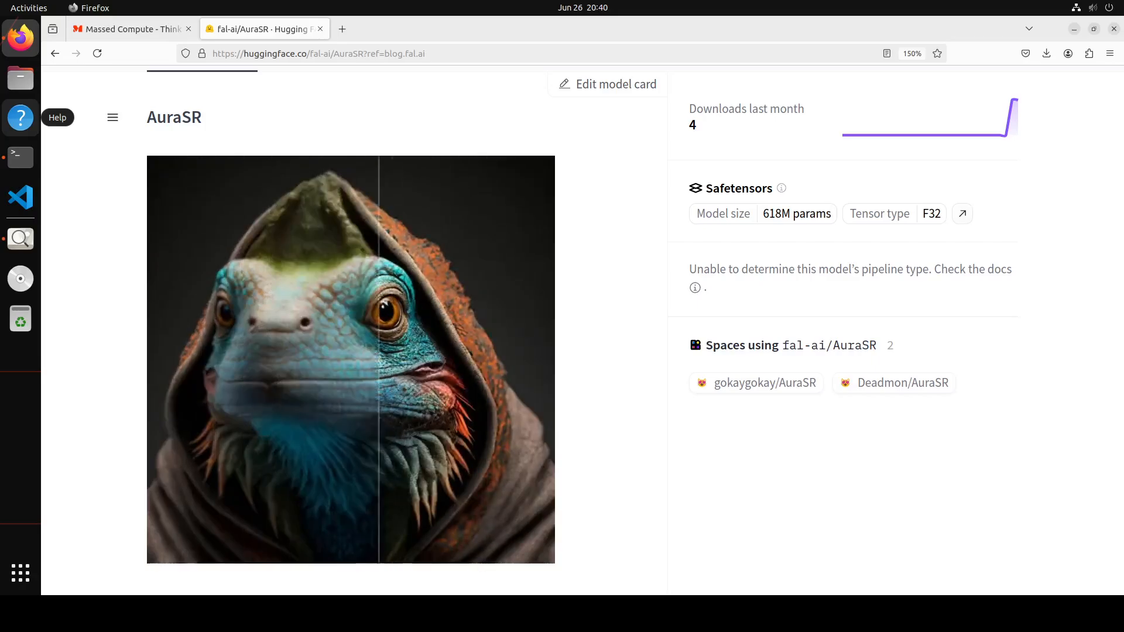
pyautogui.moveTo(369, 358); pyautogui.dragTo(194, 359)
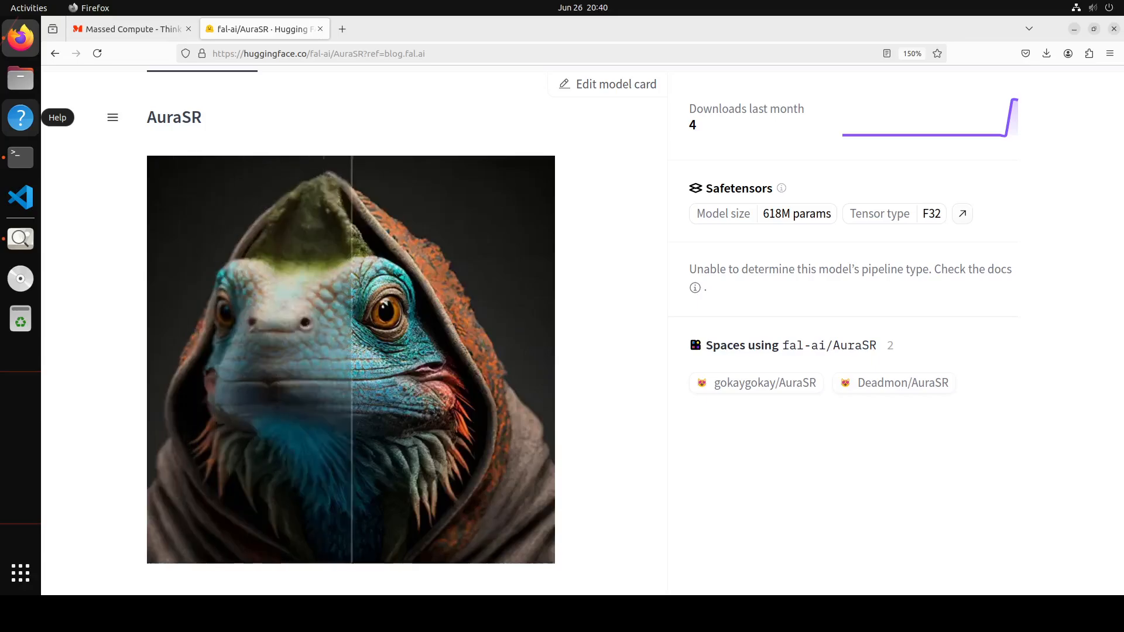
pyautogui.moveTo(351, 358); pyautogui.dragTo(226, 358)
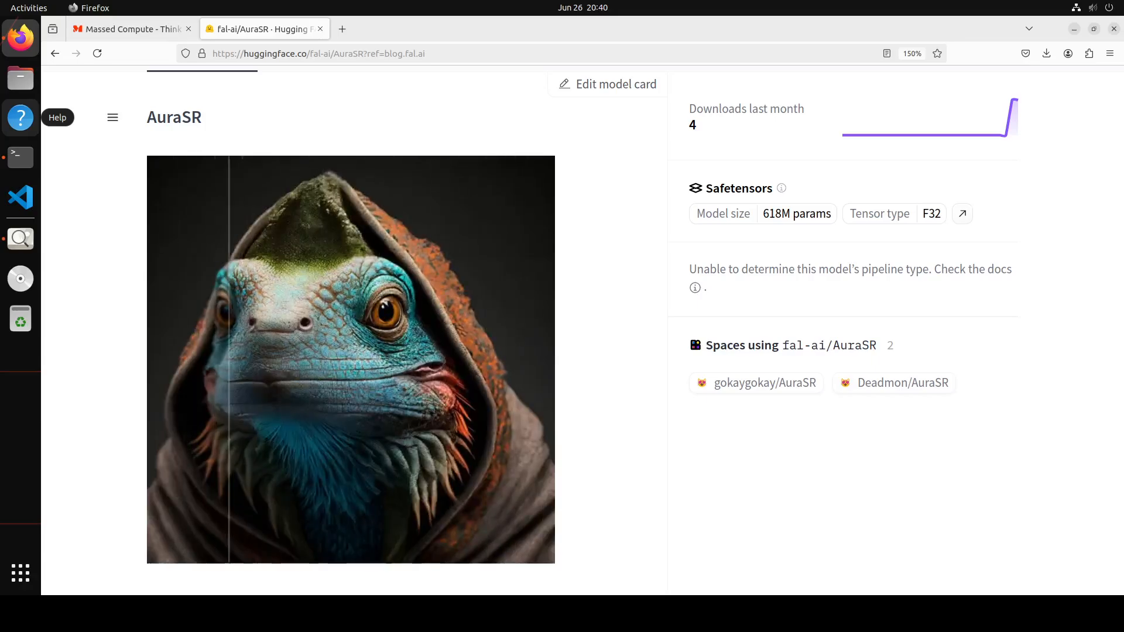
pyautogui.moveTo(226, 358); pyautogui.dragTo(498, 358)
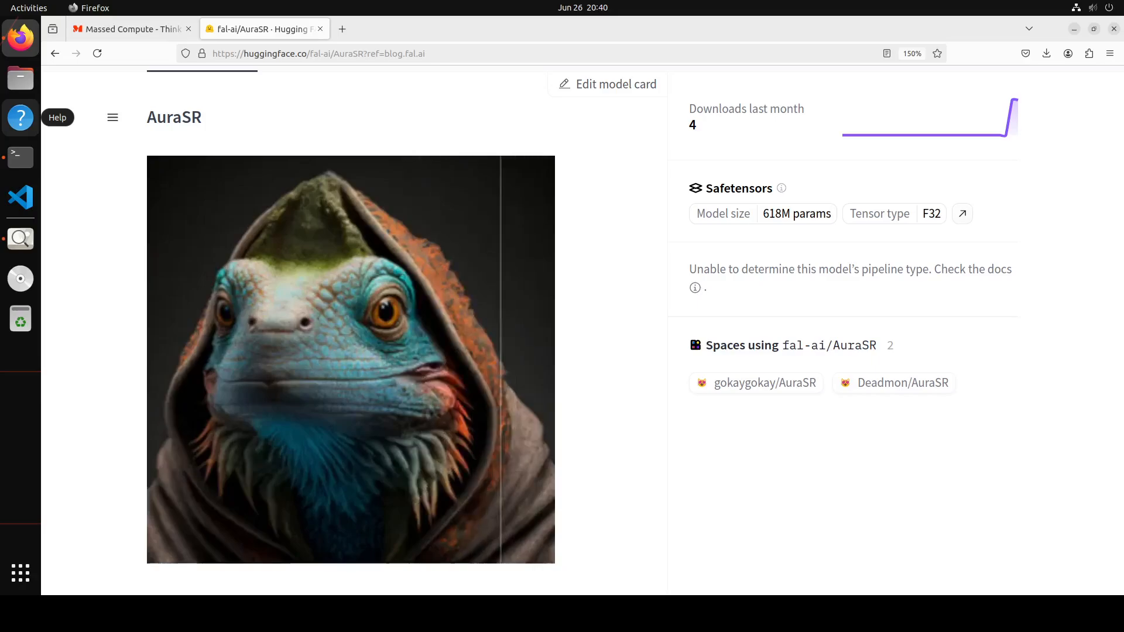
pyautogui.moveTo(495, 359); pyautogui.dragTo(306, 358)
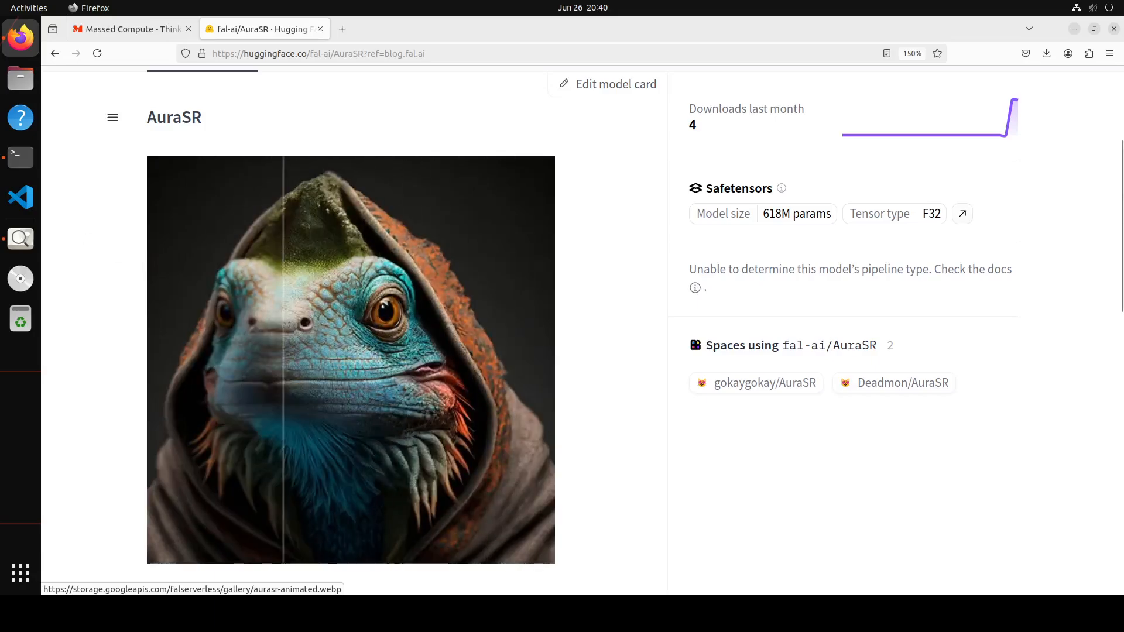
# Run conda info to confirm Miniconda3 with conda 24.4.0, then clear the terminal
pyautogui.click(20, 157)
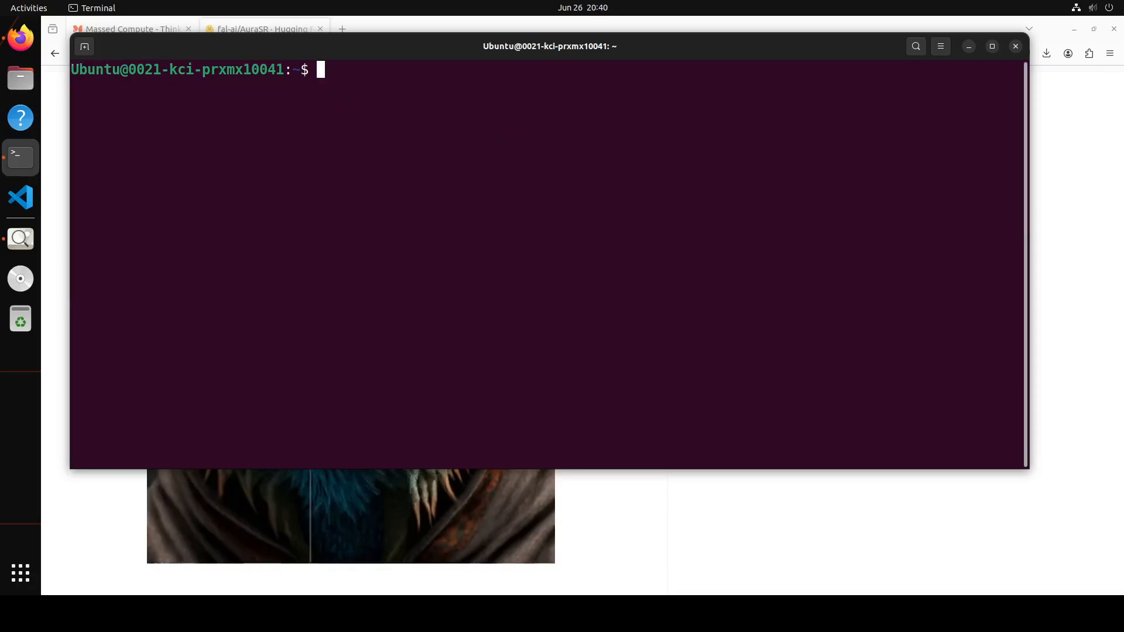
pyautogui.write('conda info')
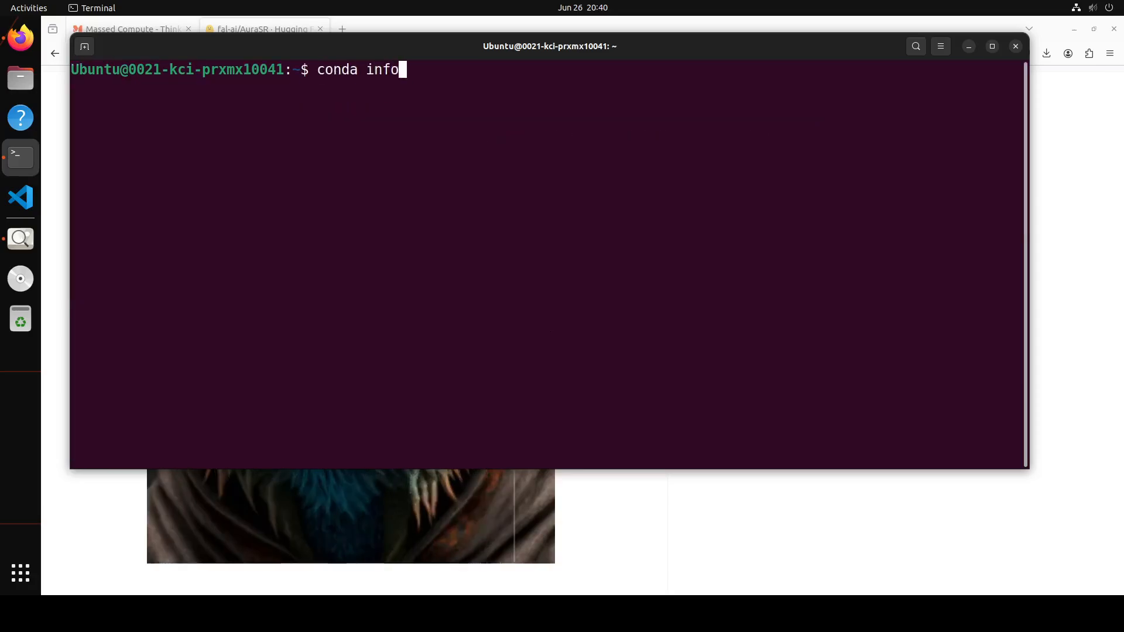
pyautogui.press('Return')
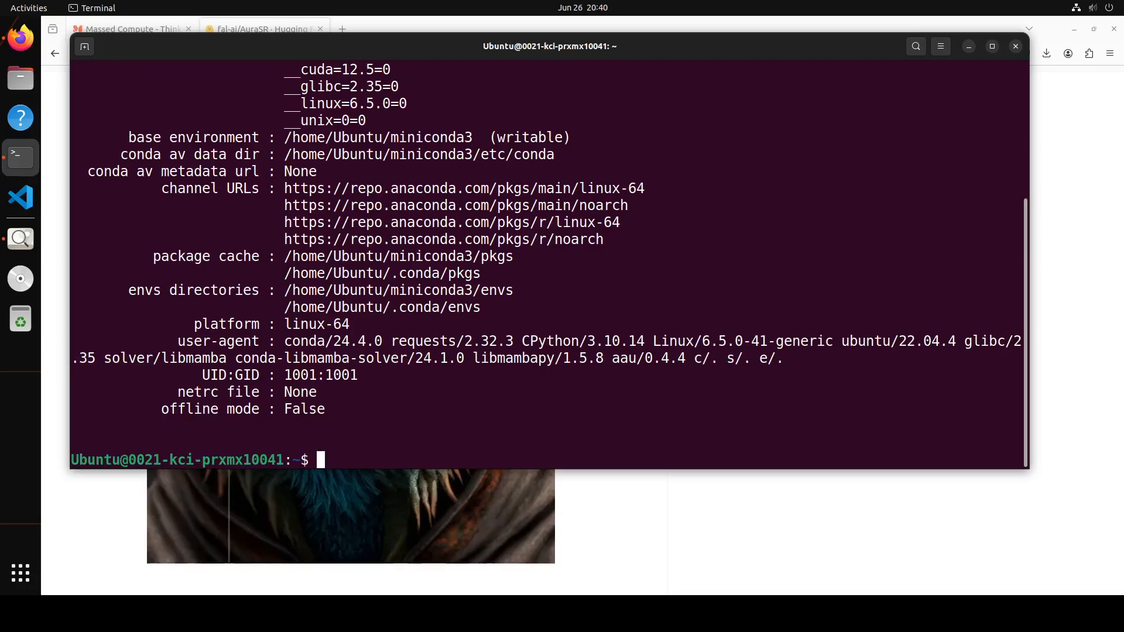
pyautogui.write('clear')
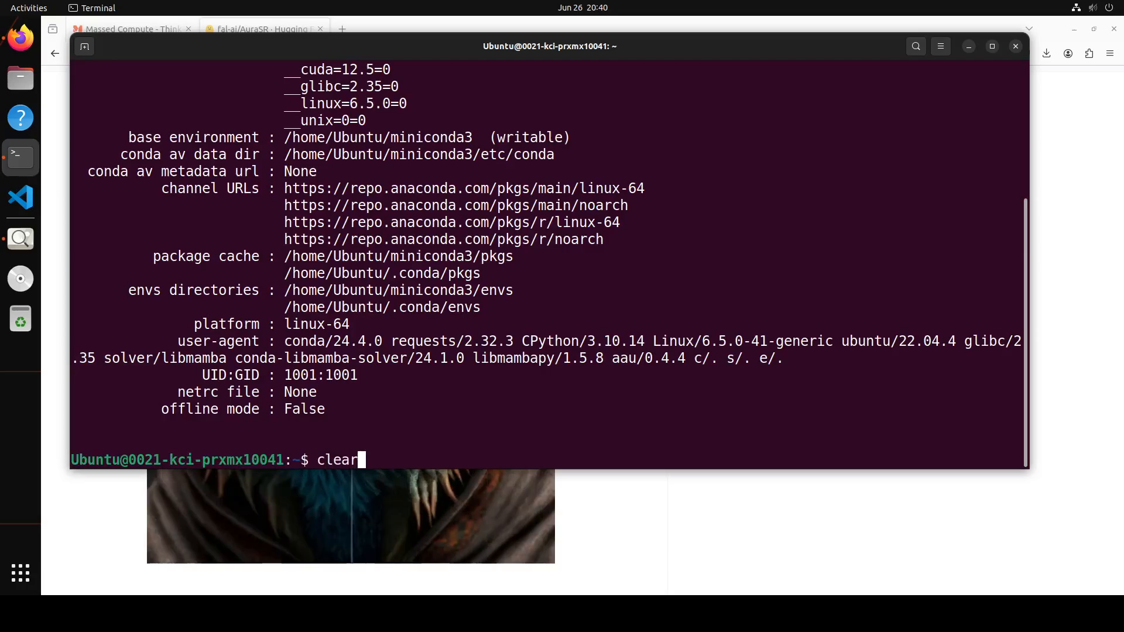
pyautogui.press('Return')
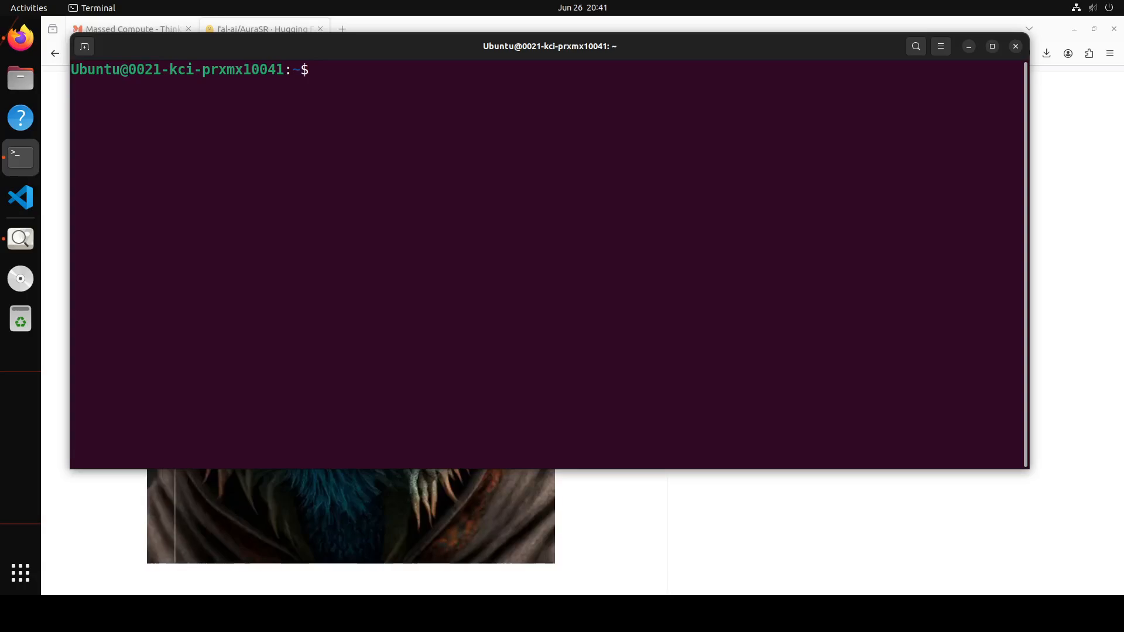
# Create and activate the aurasr conda environment with Python 3.11
pyautogui.rightClick(393, 175)
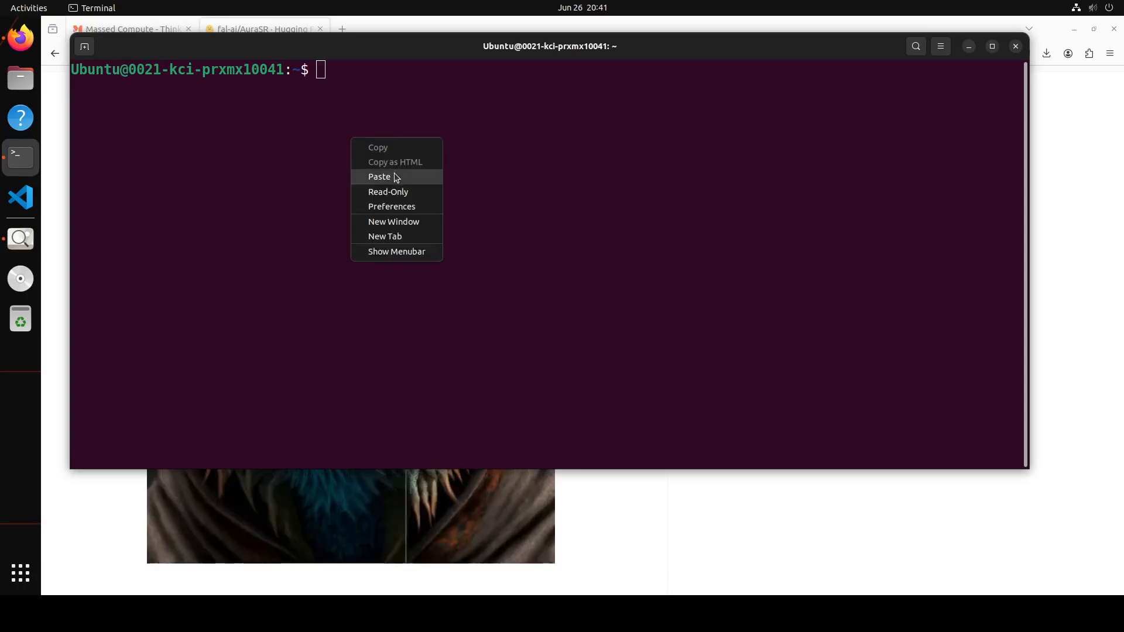
pyautogui.click(379, 176)
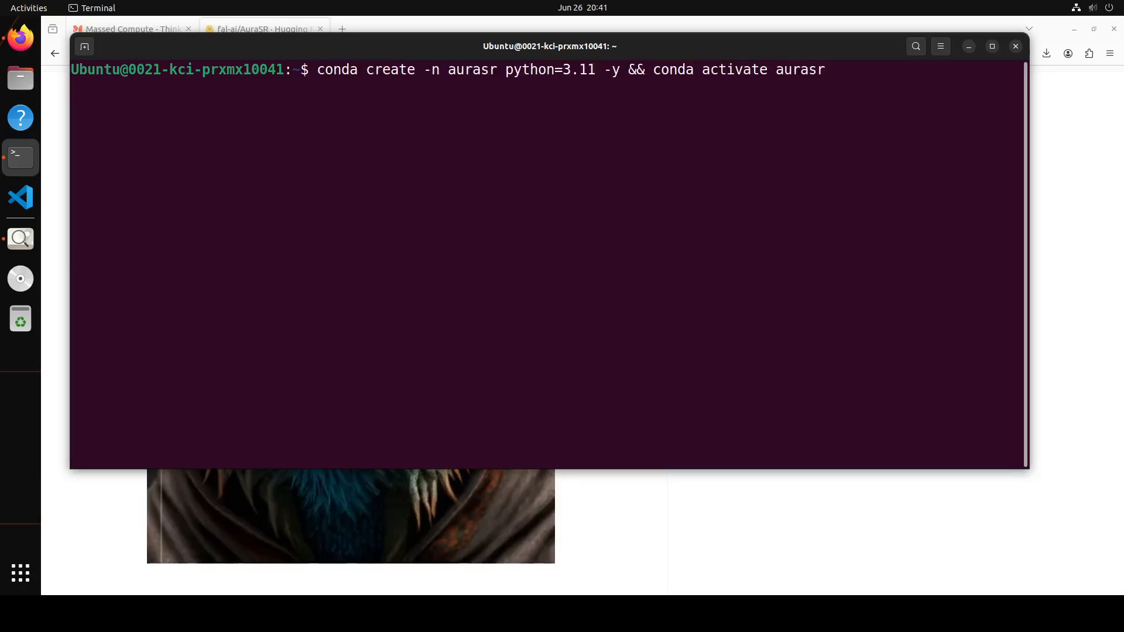
pyautogui.press('Return')
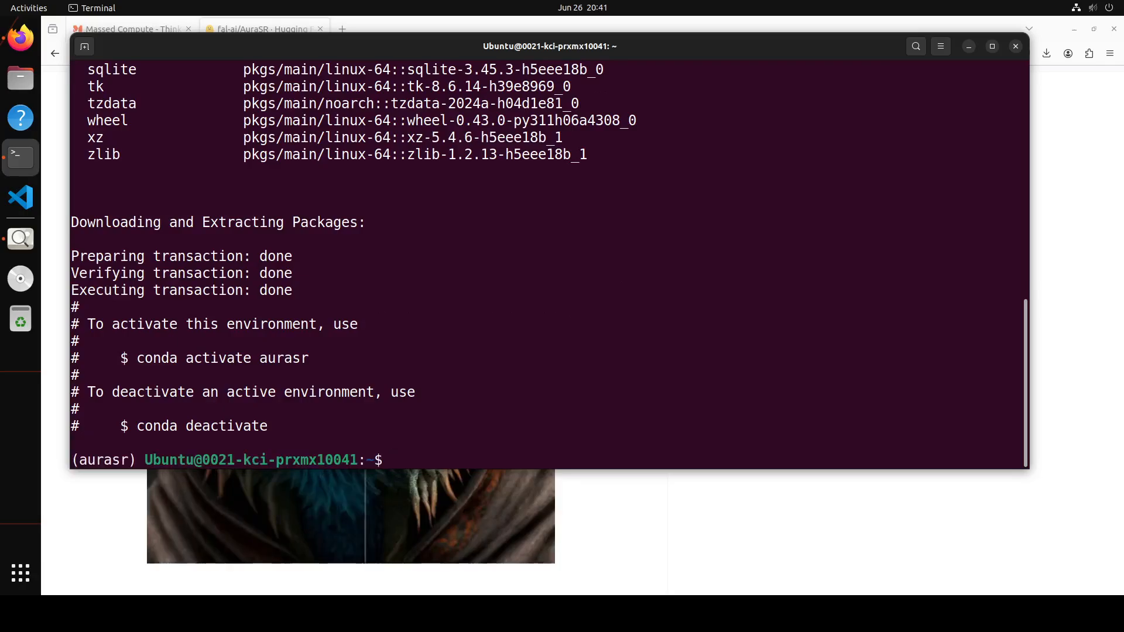
pyautogui.moveTo(499, 327)
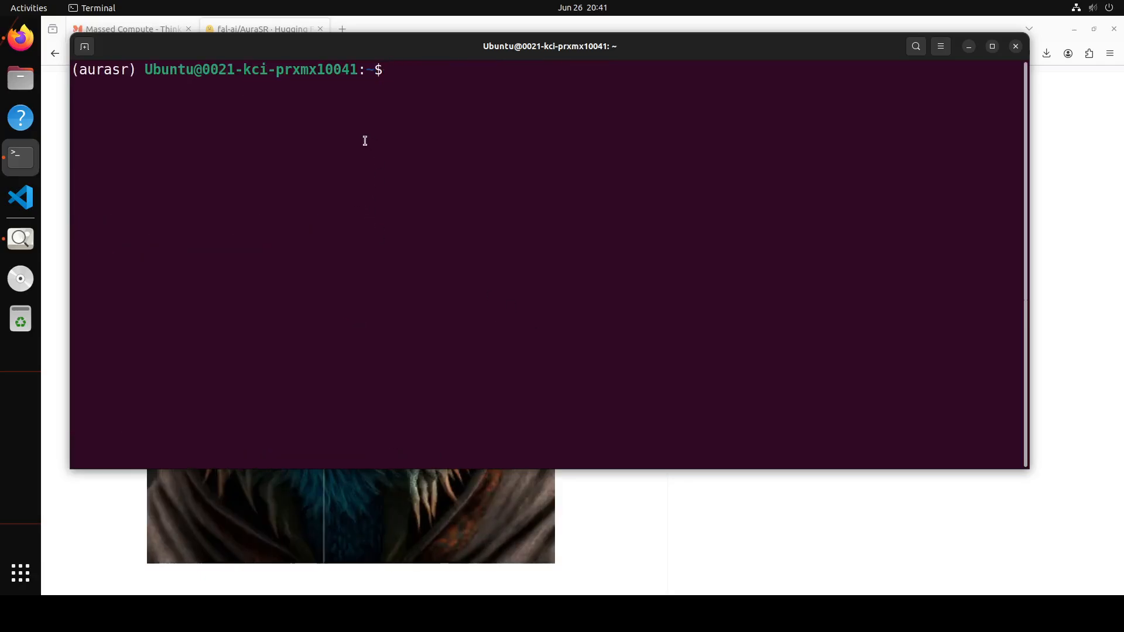
# Install Jupyter into the aurasr environment and paste the notebook-server launch command
pyautogui.write('conda install jupyter -y')
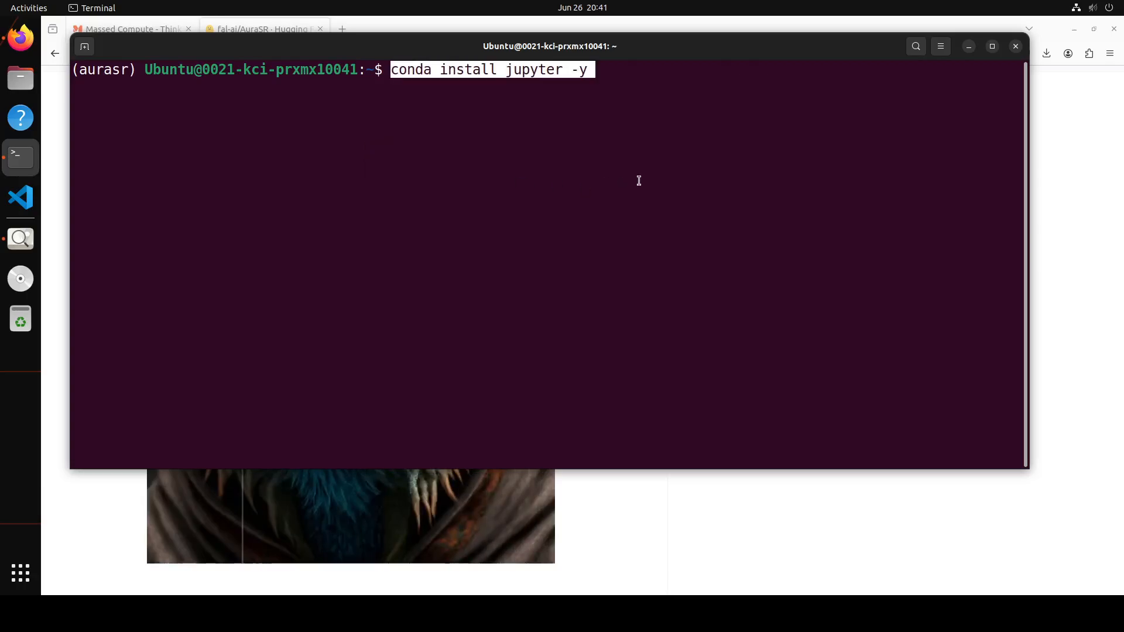
pyautogui.press('Return')
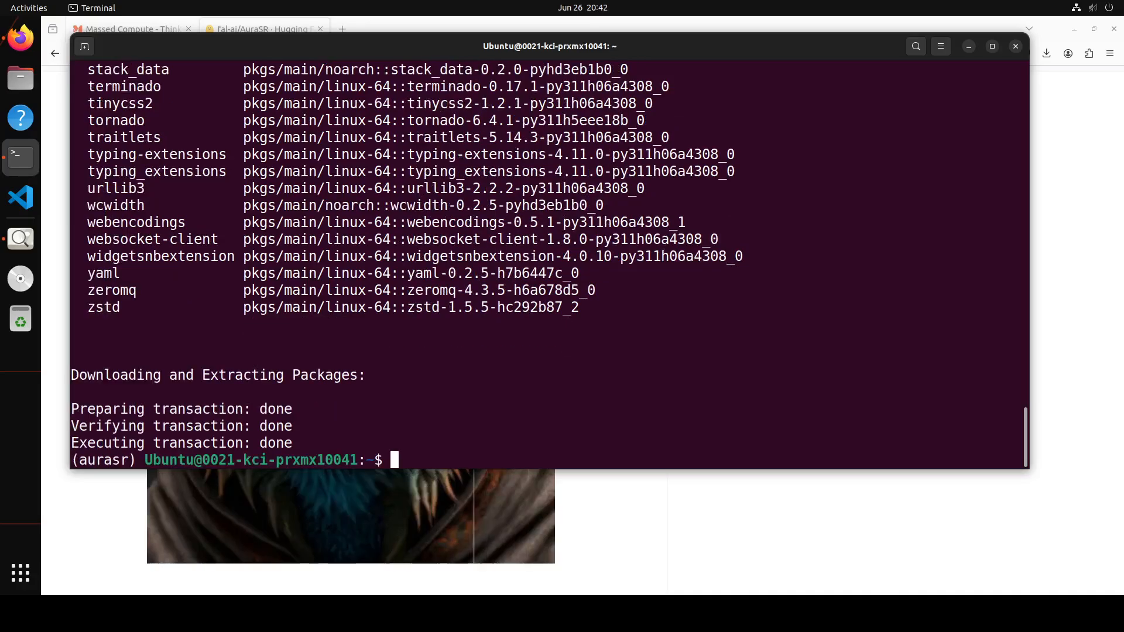
pyautogui.rightClick(443, 356)
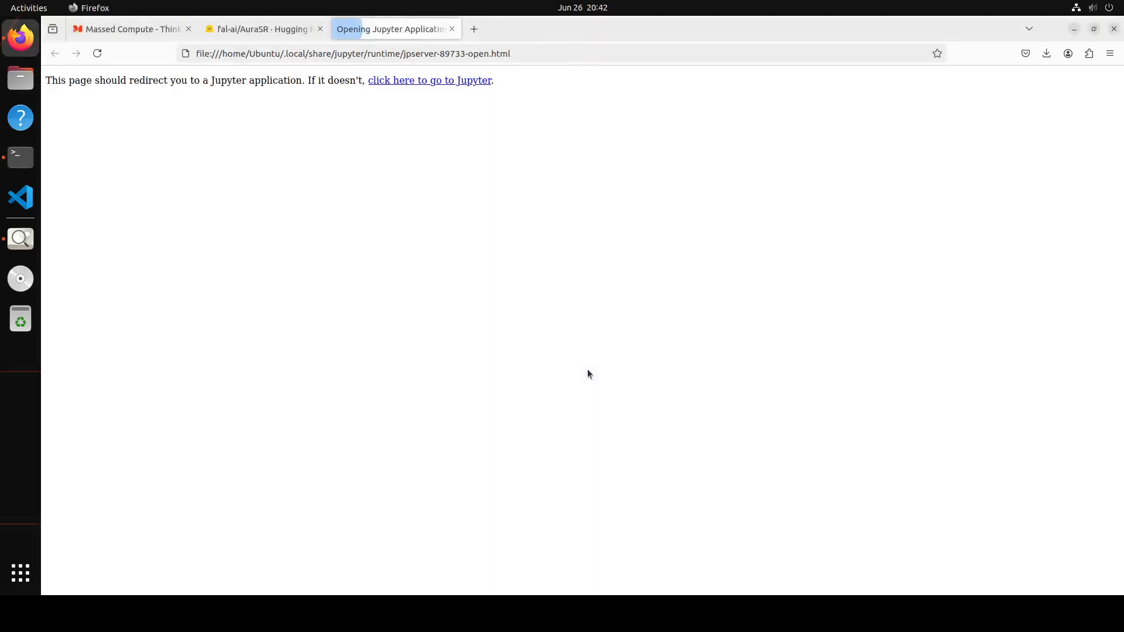
# Create a new notebook and run print(sys.executable) to confirm the aurasr Python
pyautogui.click(430, 80)
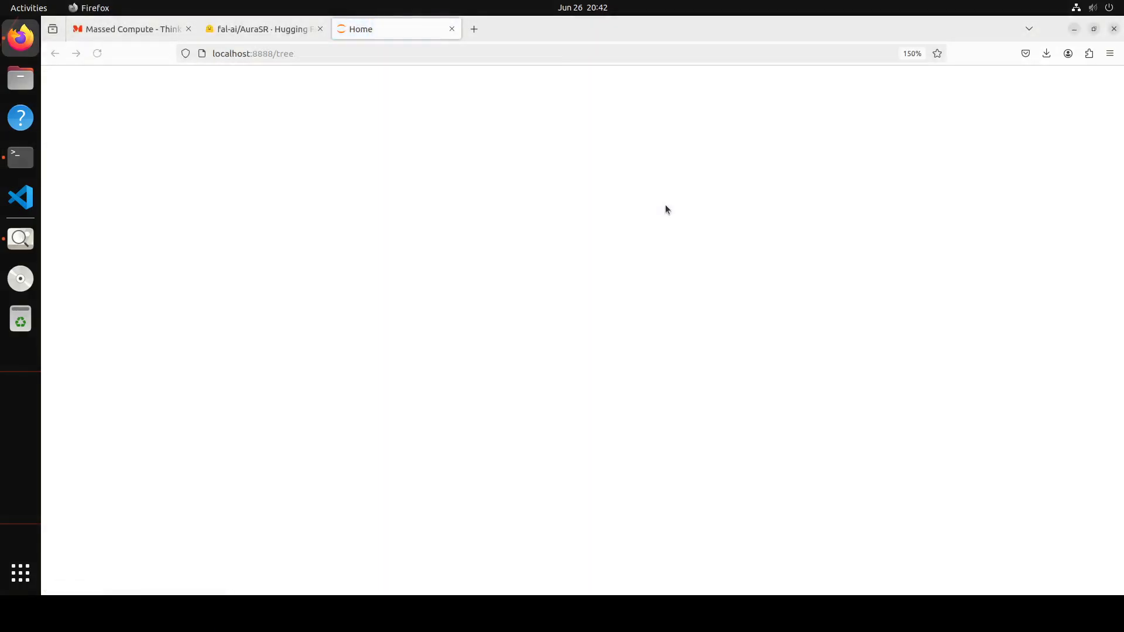
pyautogui.click(1110, 53)
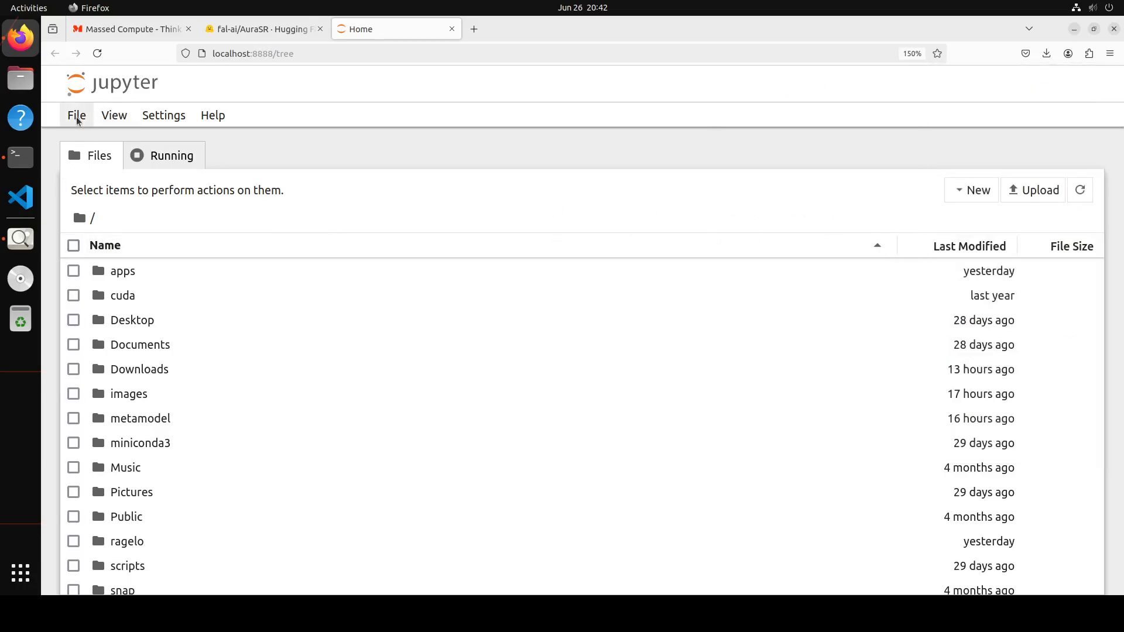
pyautogui.click(77, 115)
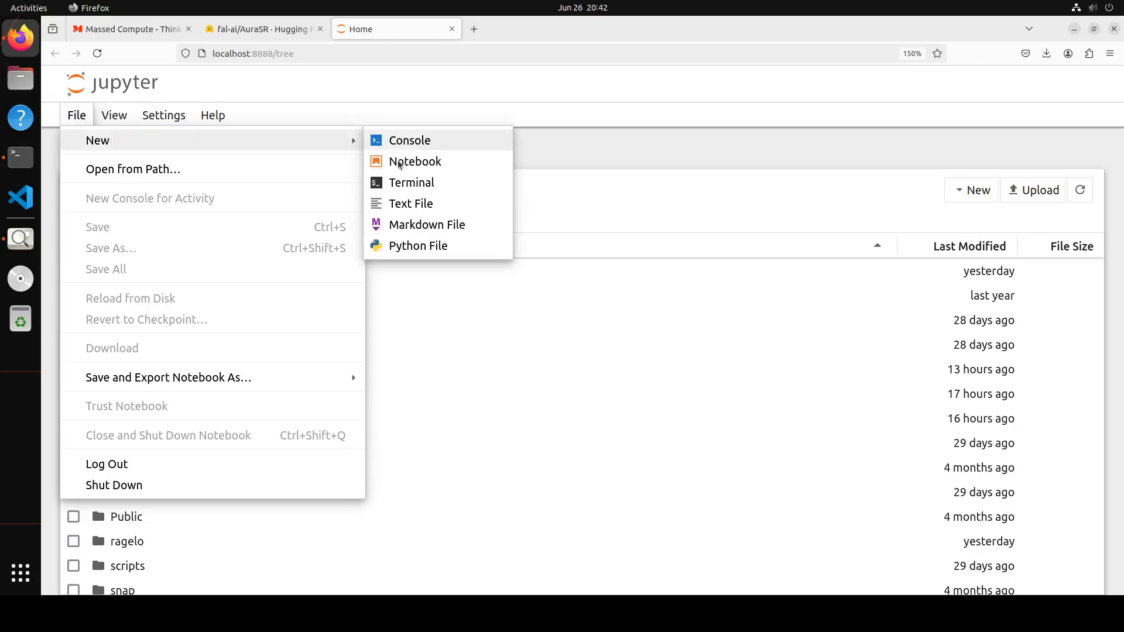
pyautogui.click(415, 161)
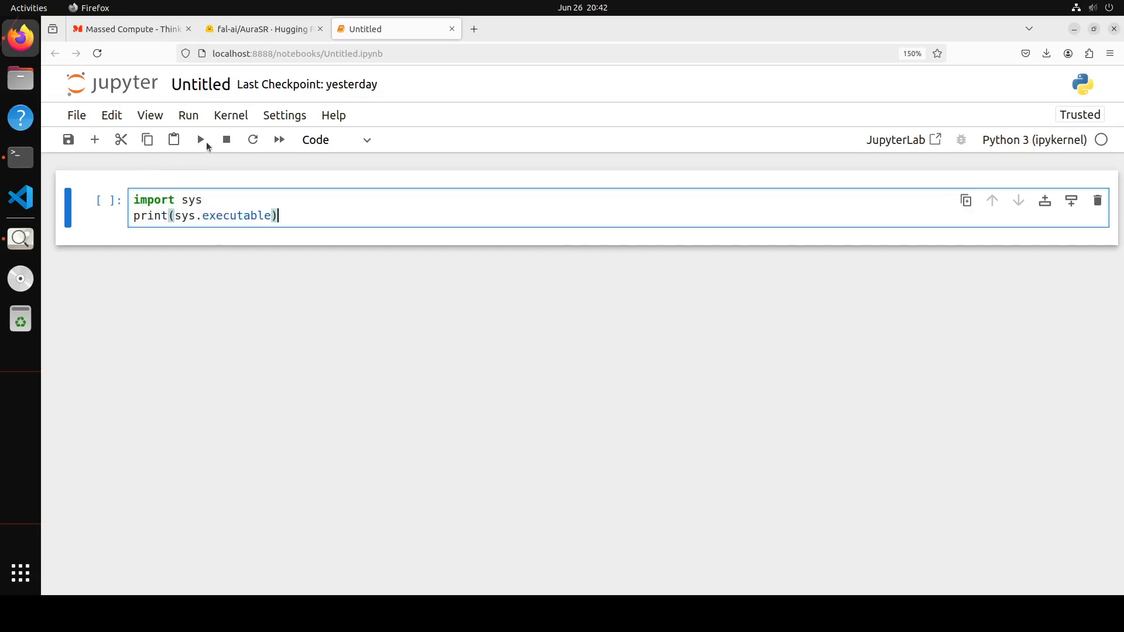
pyautogui.click(200, 139)
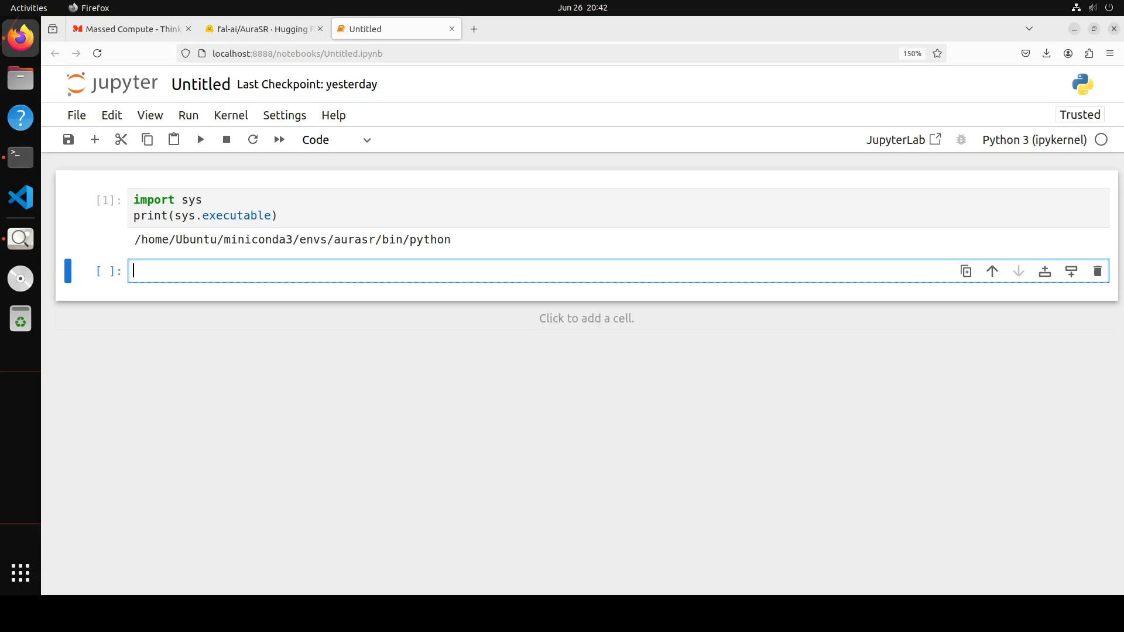
# Run !pip install aura-sr plus requests, pillow and ipython, scrolling through the output
pyautogui.write('!pip install aura-sr')
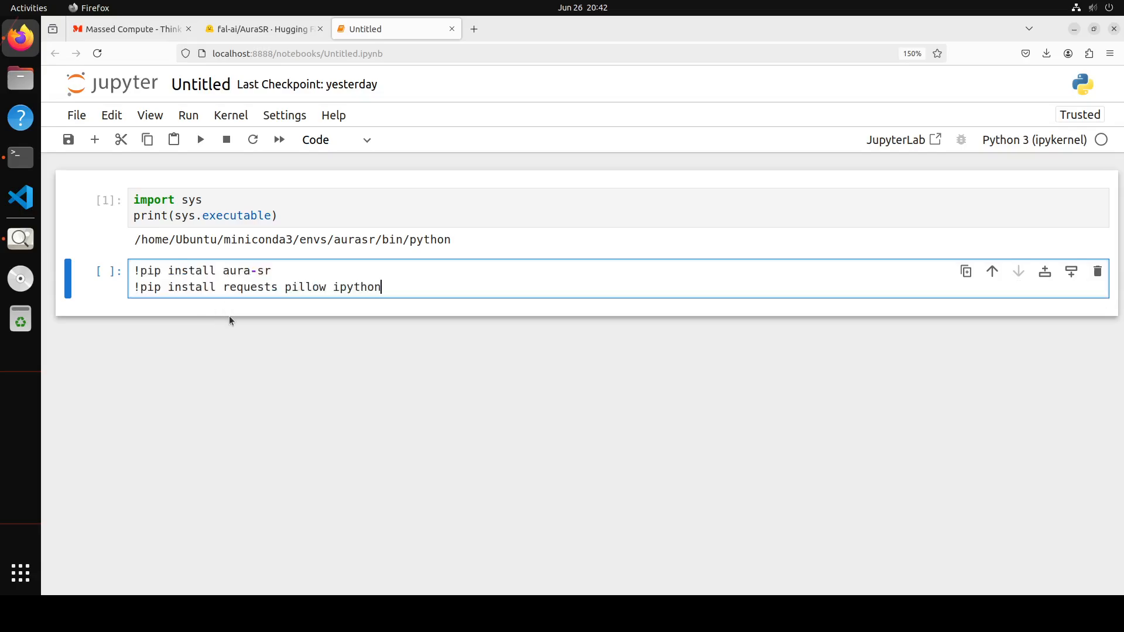
pyautogui.press('shift+Return')
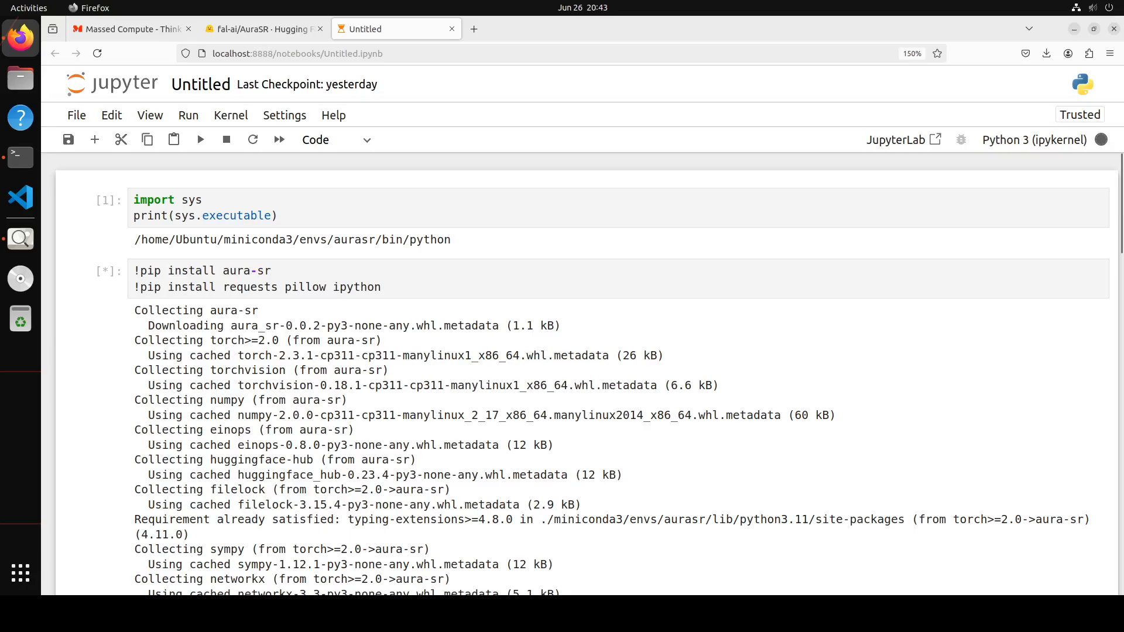
pyautogui.scroll(-3)
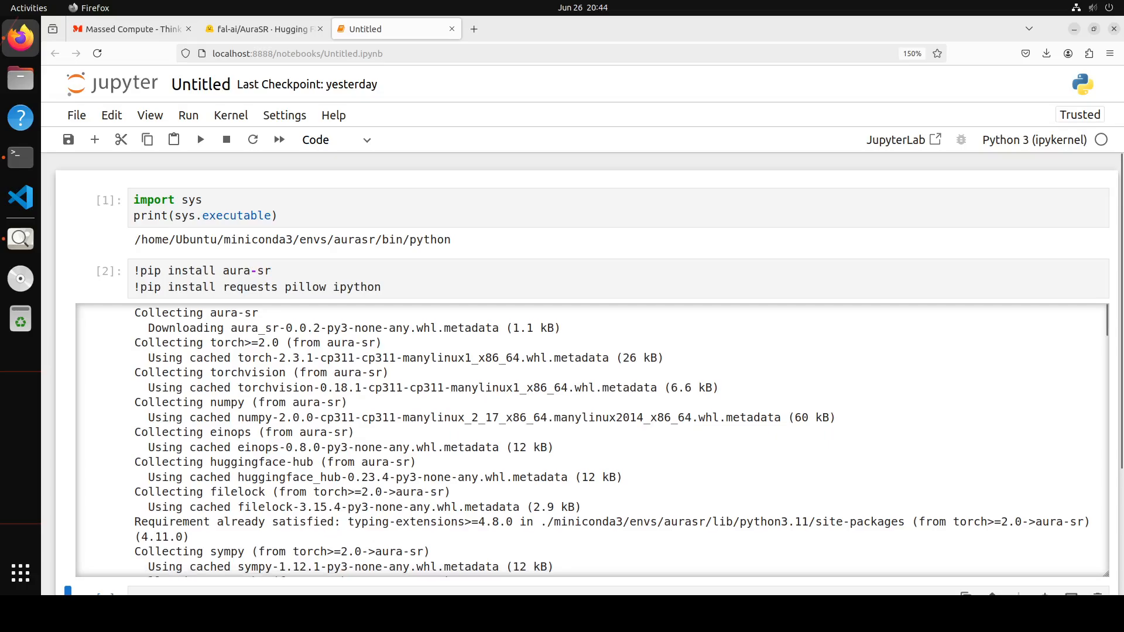
pyautogui.scroll(-3)
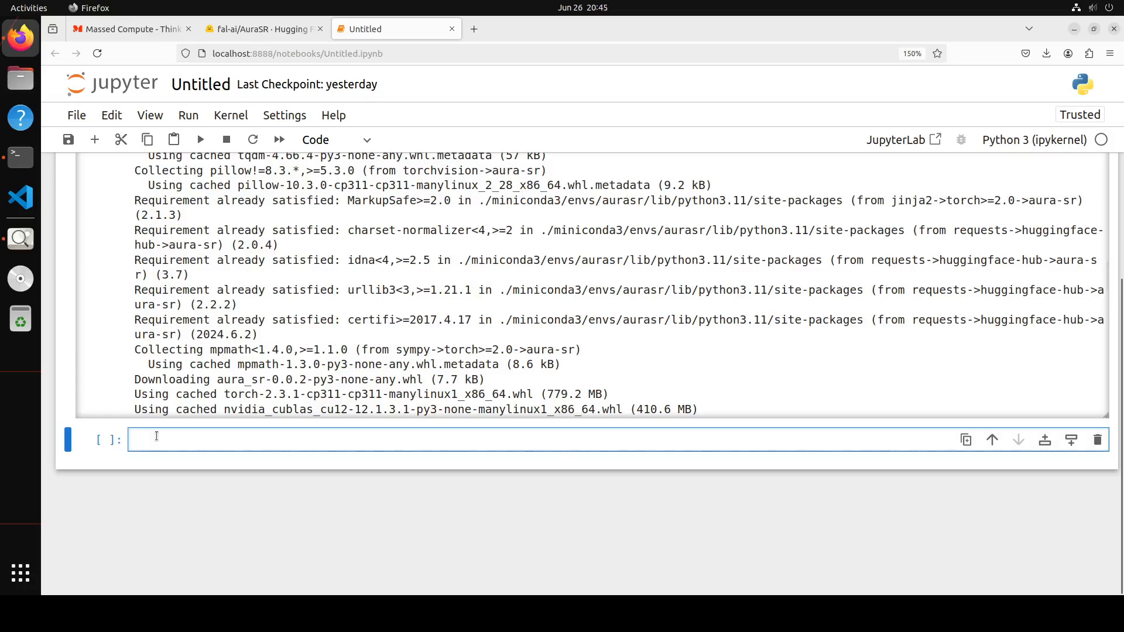
# Add cells importing requests, defining load_image_from_url, and loading the iguana resized to 256×256
pyautogui.write('import requests')
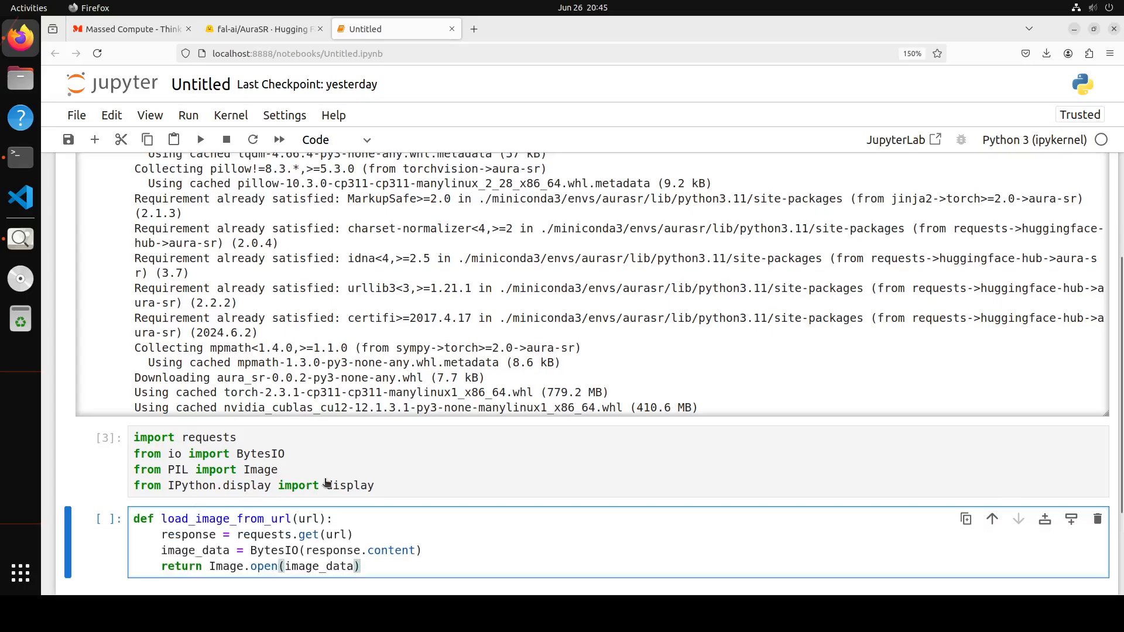
pyautogui.scroll(-3)
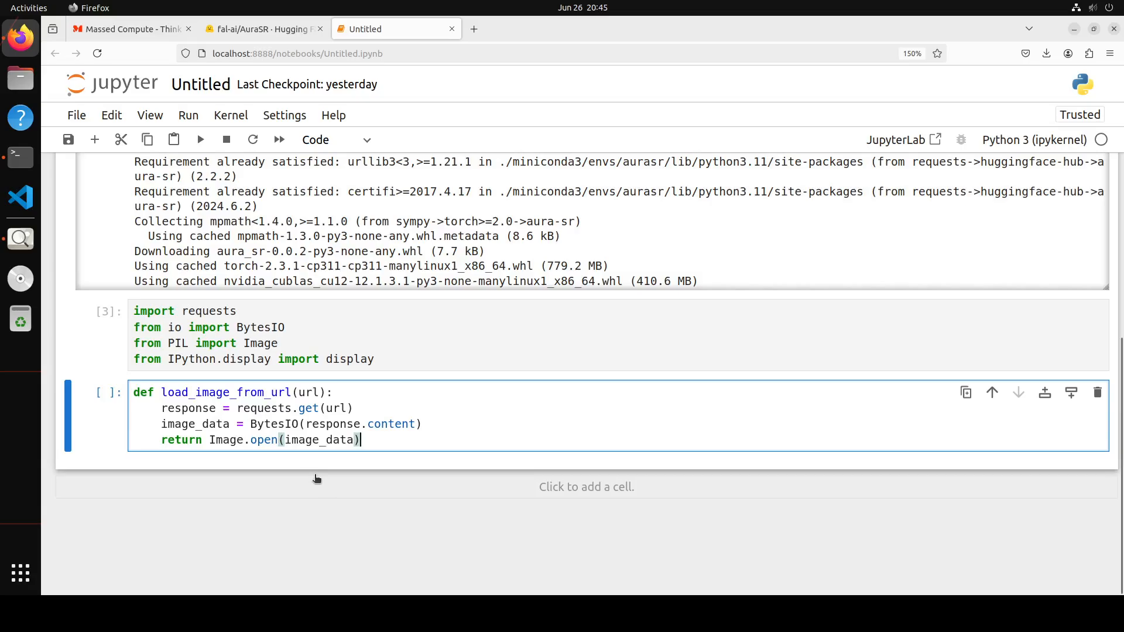
pyautogui.moveTo(400, 444)
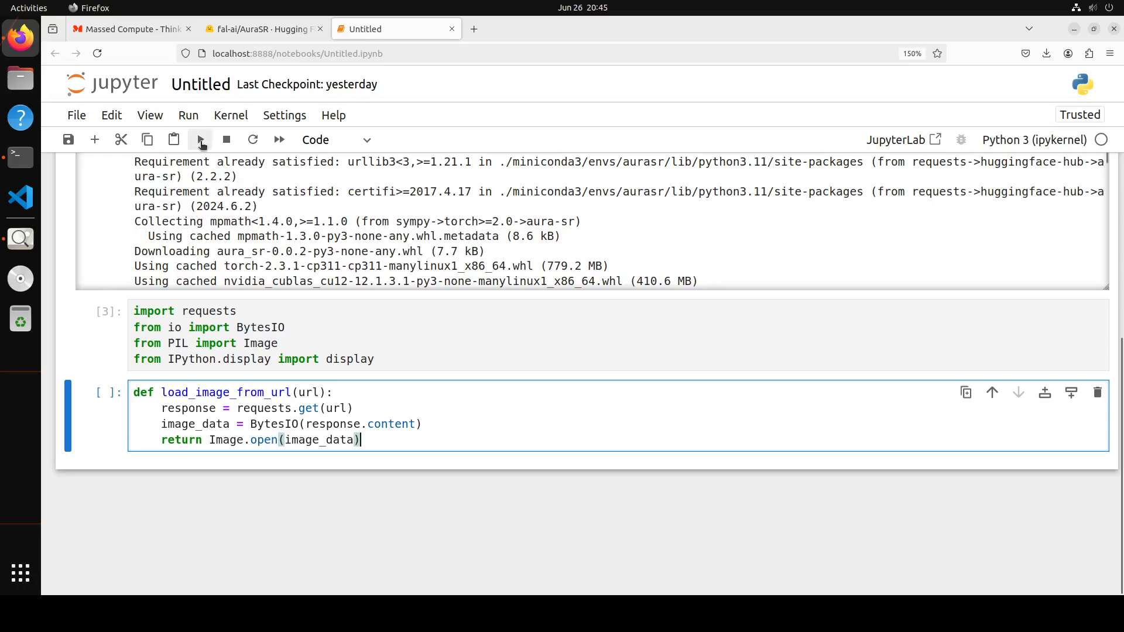
pyautogui.click(201, 140)
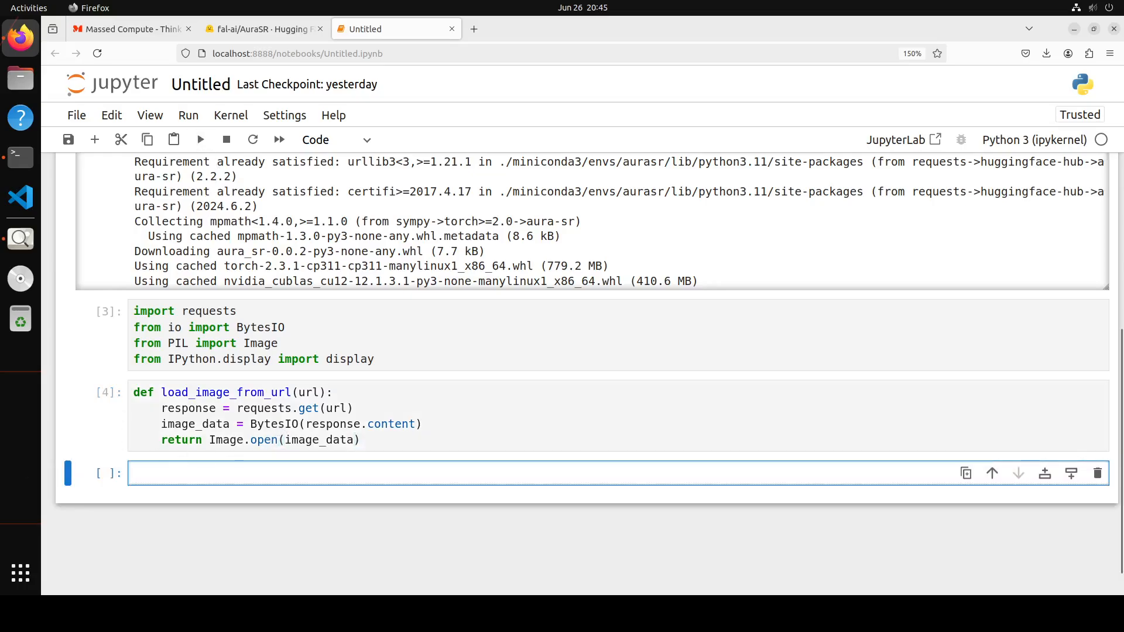
pyautogui.write('image = load_image_from_url("https://mingukkang.github.io/GigaGAN/static/images/iguana_output.jpg").resize((256, 256))')
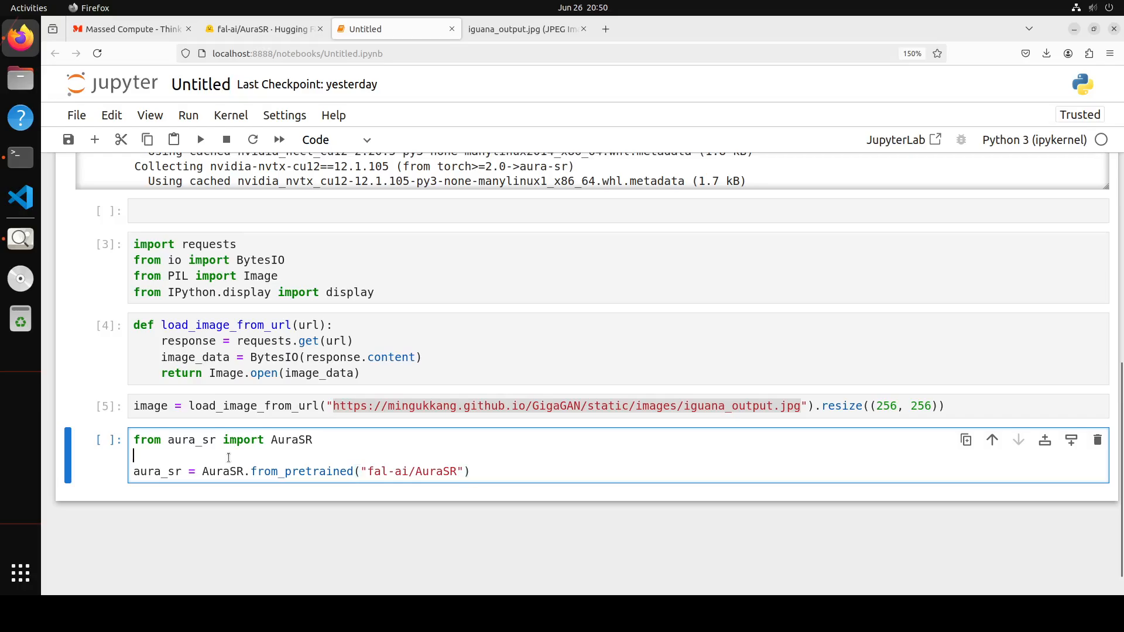
# Run the fal-ai/AuraSR from_pretrained cell, then type upscaled_image = aura_sr.upscale_4x(image)
pyautogui.press('BackSpace')
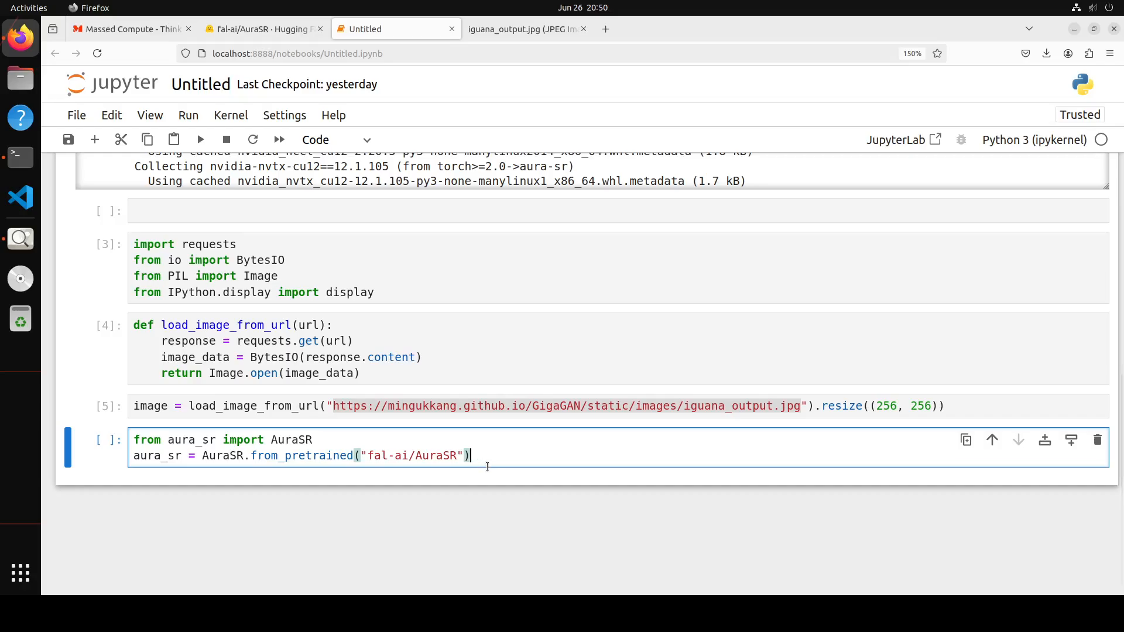
pyautogui.moveTo(409, 481)
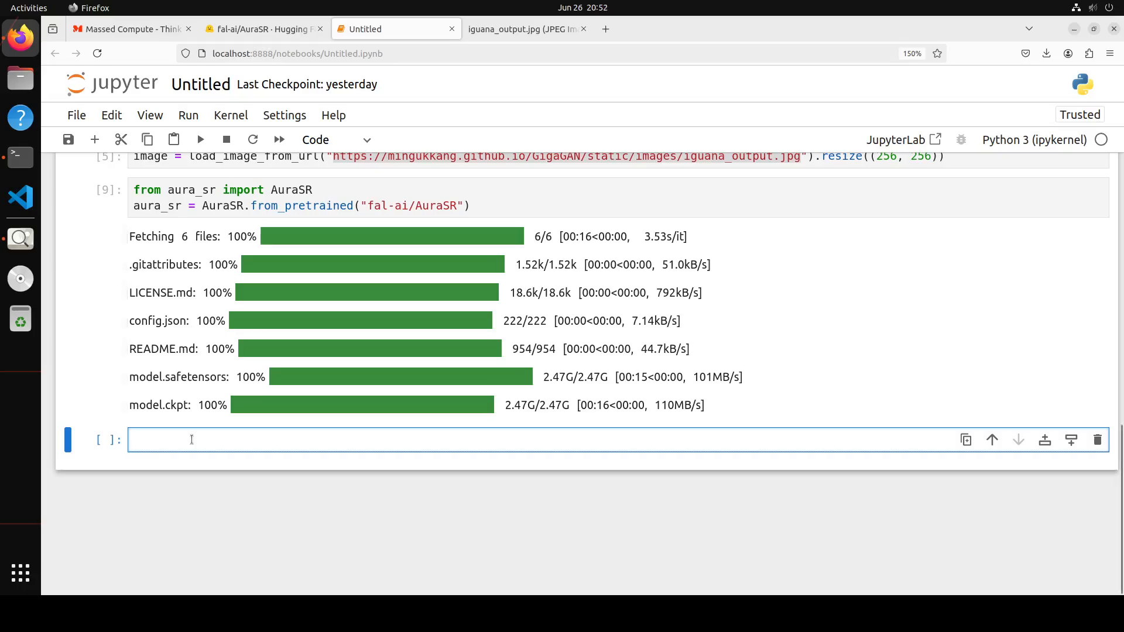
pyautogui.write('upscaled_image = aura_sr.upscale_4x(image)')
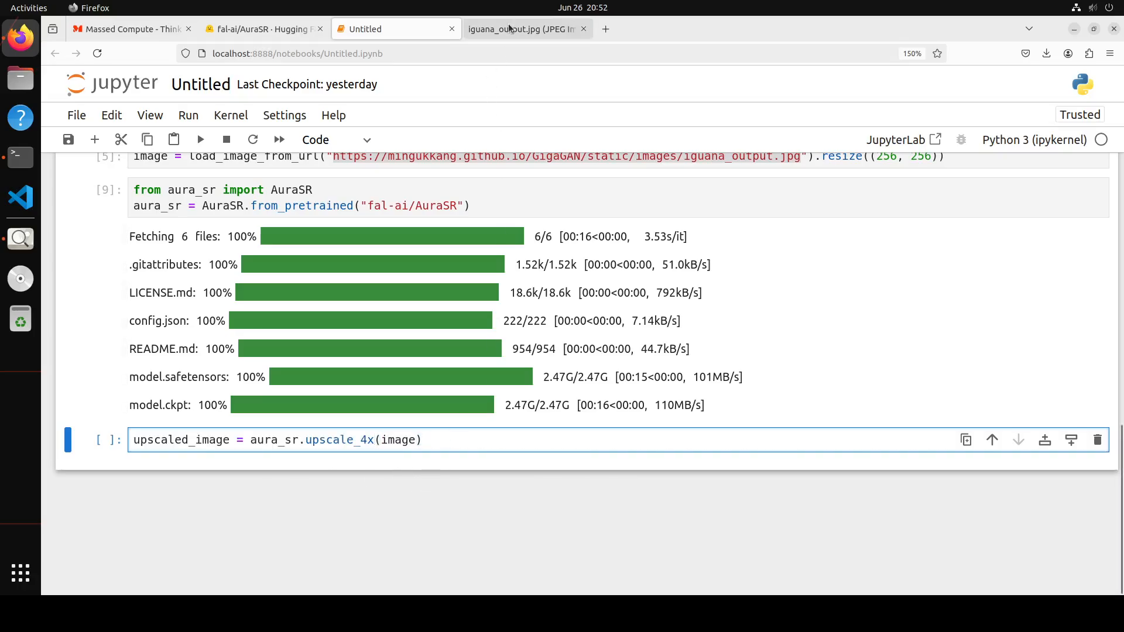
# View the original iguana image tab, then go back to the AuraSR model page
pyautogui.click(520, 29)
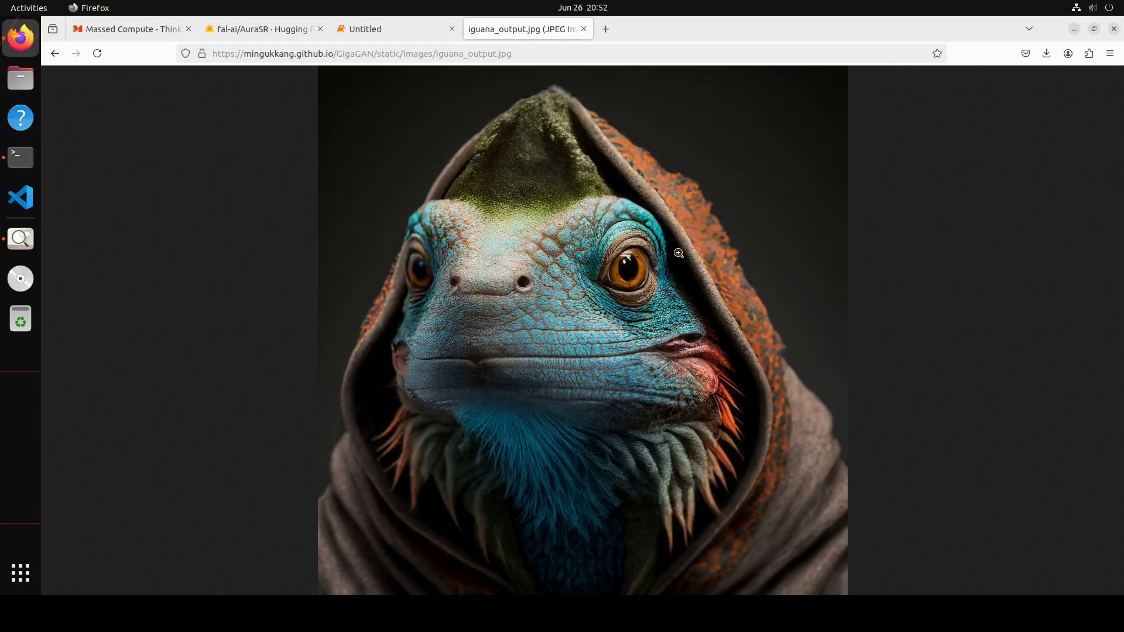
pyautogui.moveTo(723, 344)
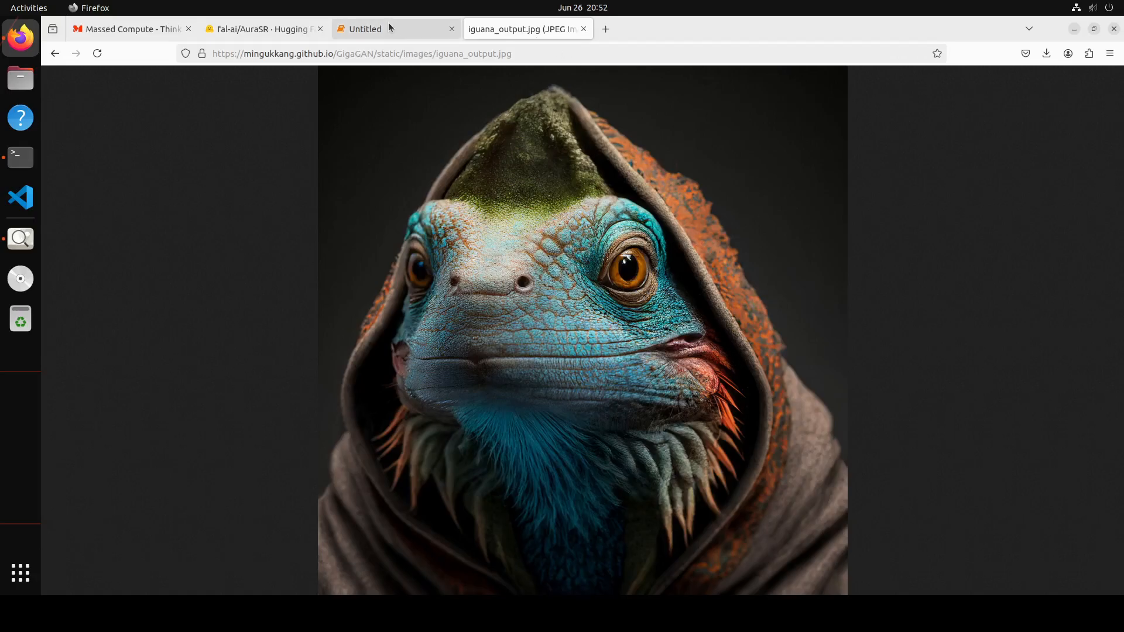
pyautogui.click(371, 29)
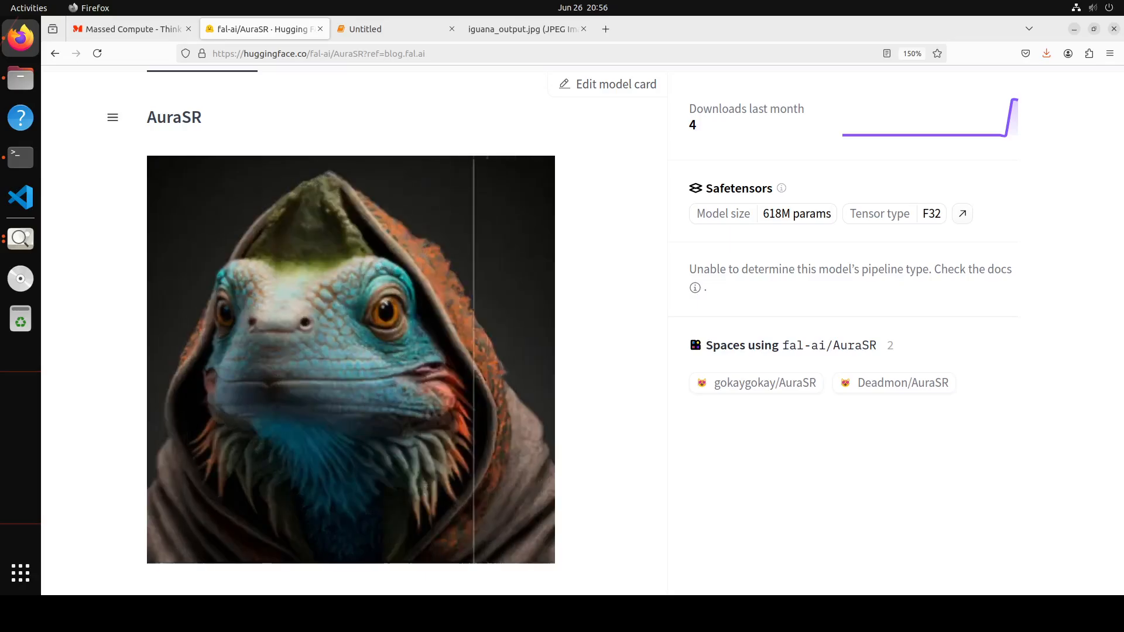
# Drag the comparison slider across the iguana's original and upscaled halves
pyautogui.moveTo(473, 358); pyautogui.dragTo(326, 358)
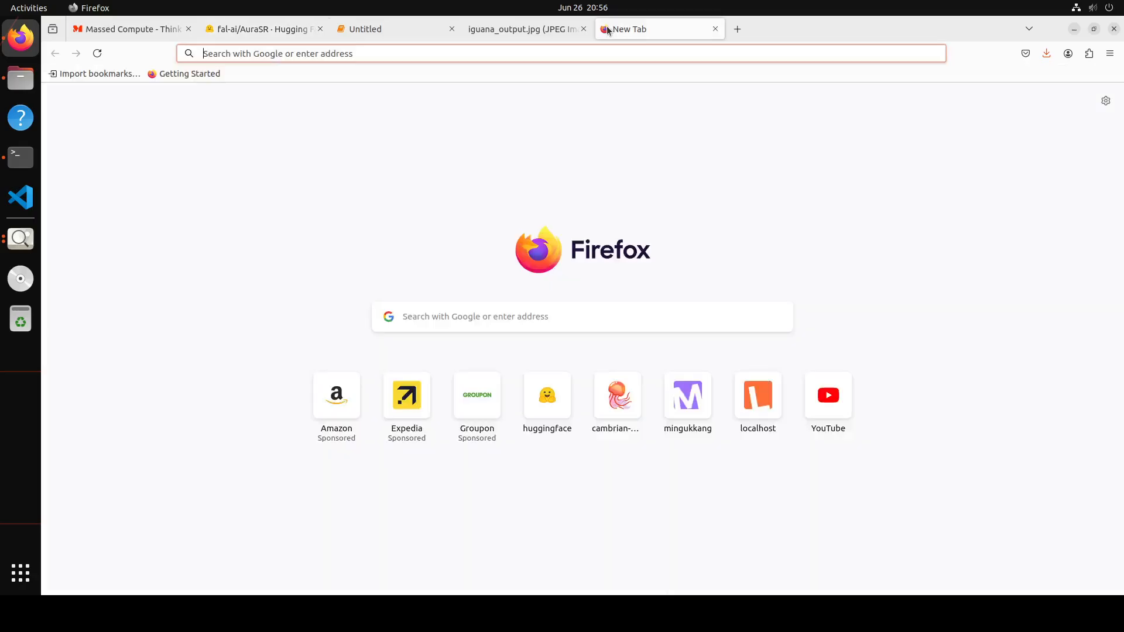
# Open the mingukkang GigaGAN site and scroll to the iguana 16-megapixel upscaling comparison
pyautogui.click(688, 396)
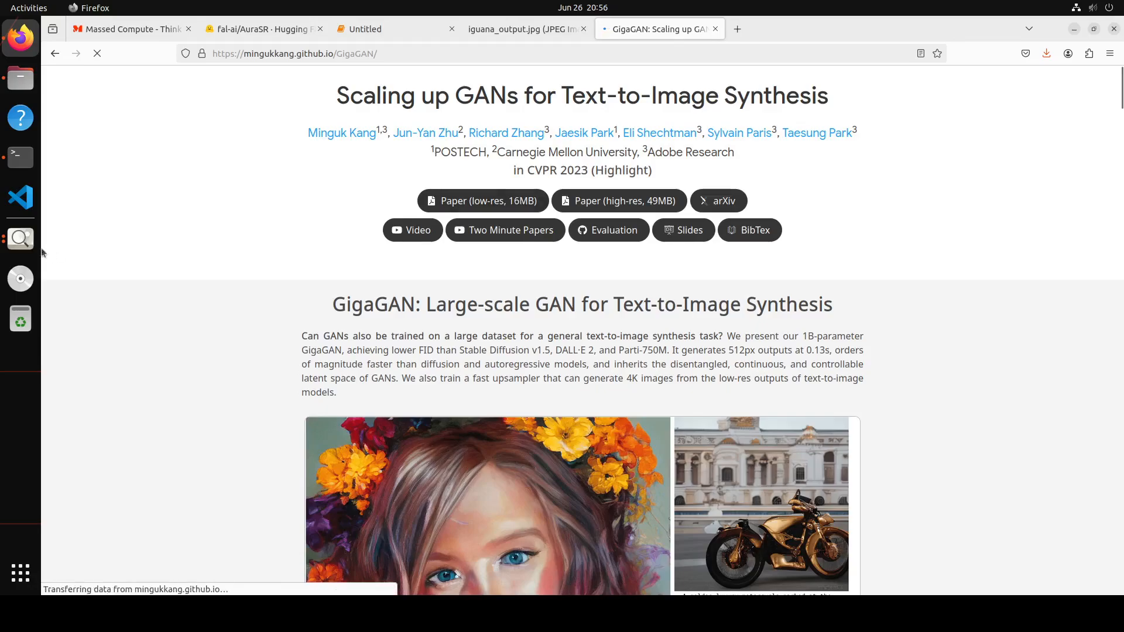
pyautogui.scroll(-3)
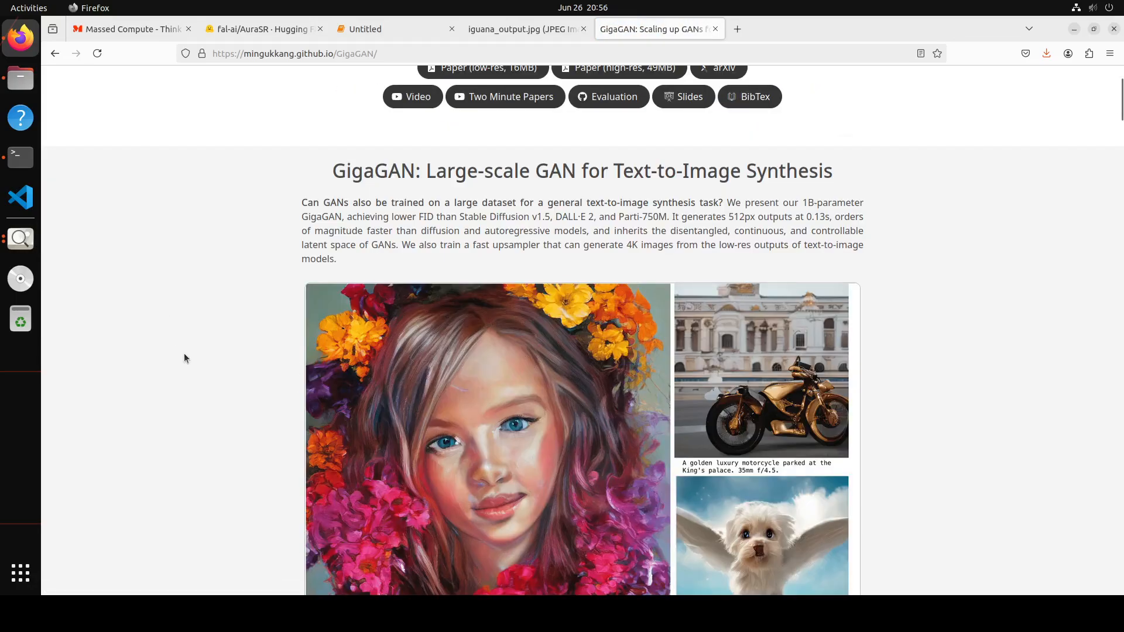
pyautogui.scroll(-3)
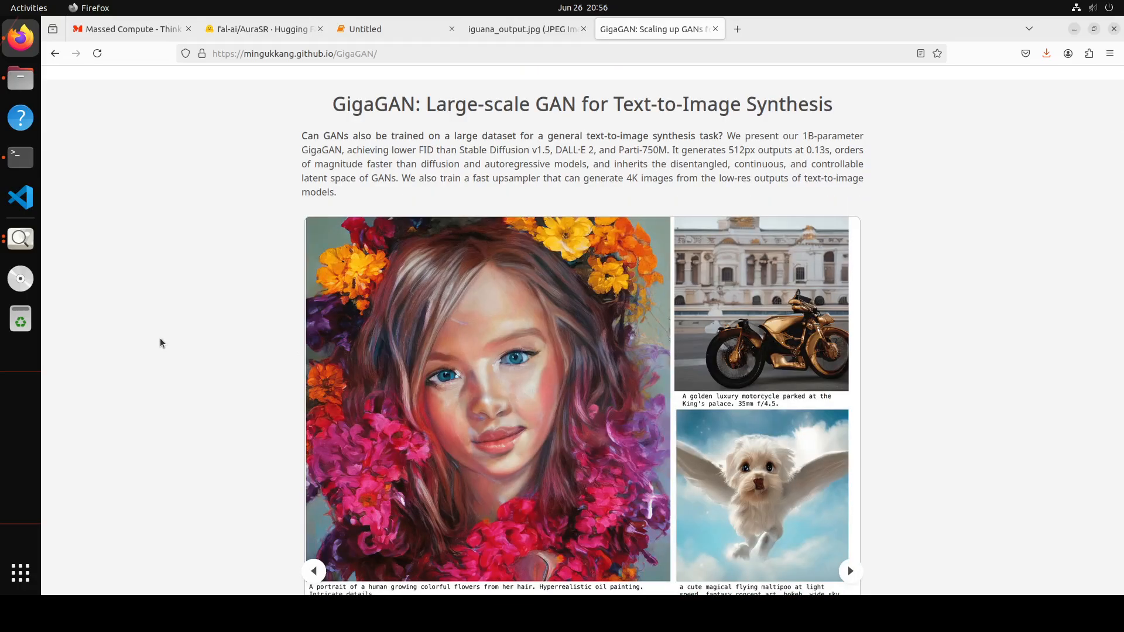
pyautogui.scroll(-3)
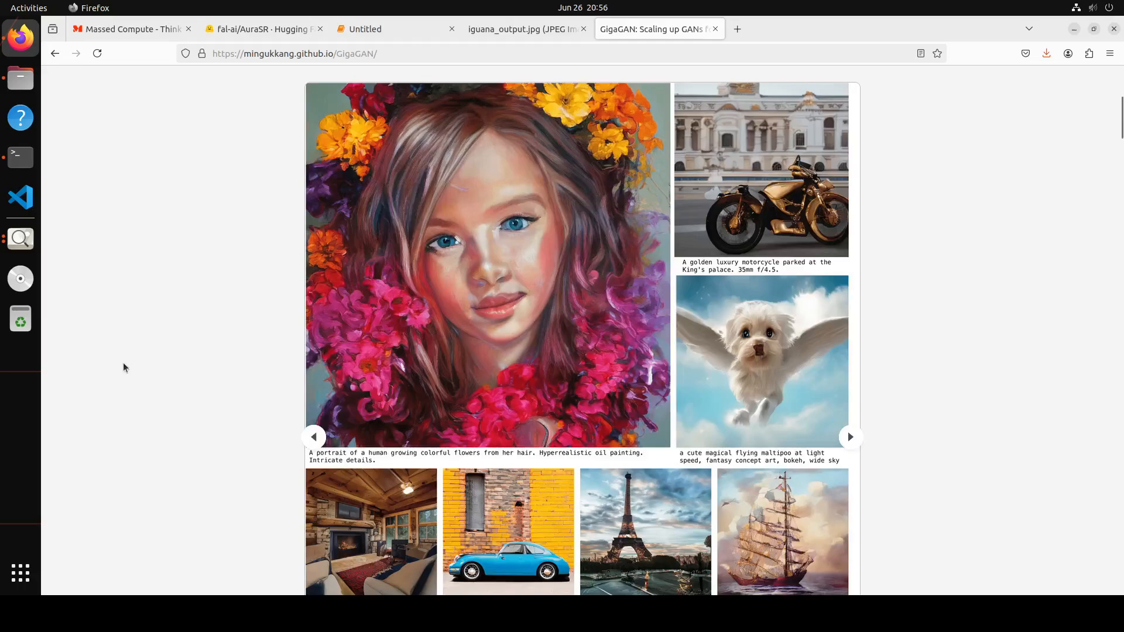
pyautogui.scroll(-3)
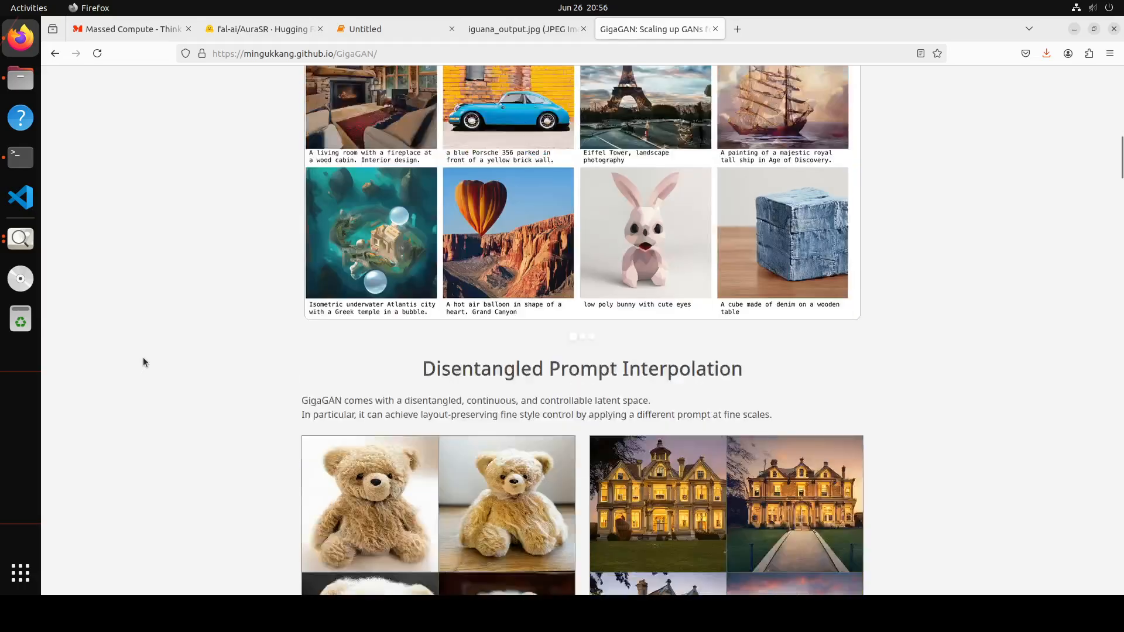
pyautogui.scroll(-3)
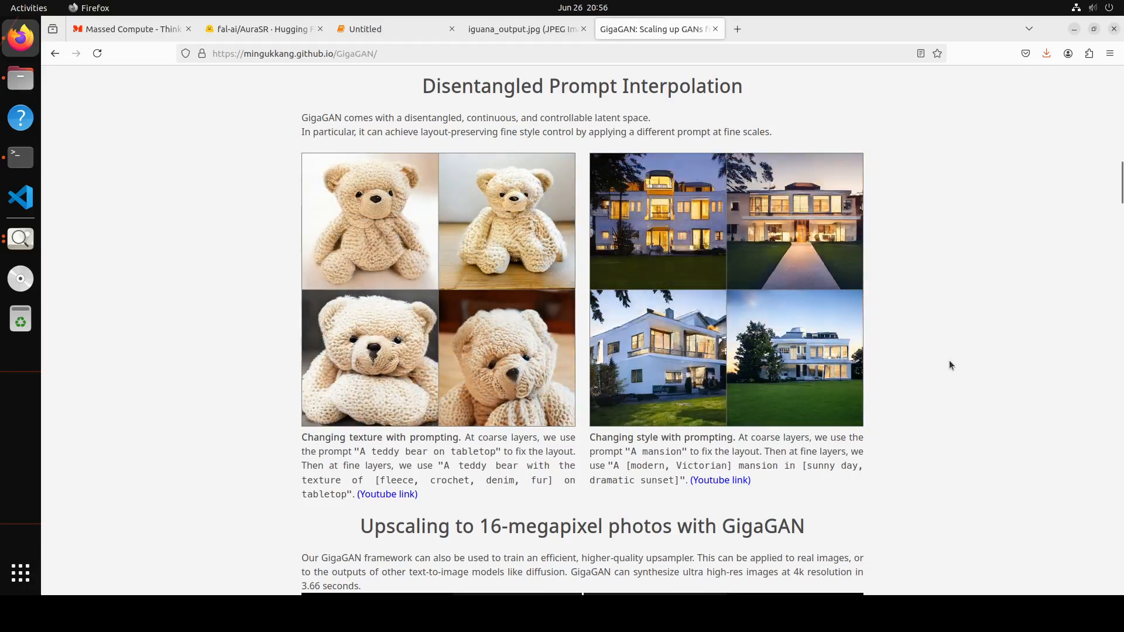
pyautogui.scroll(-3)
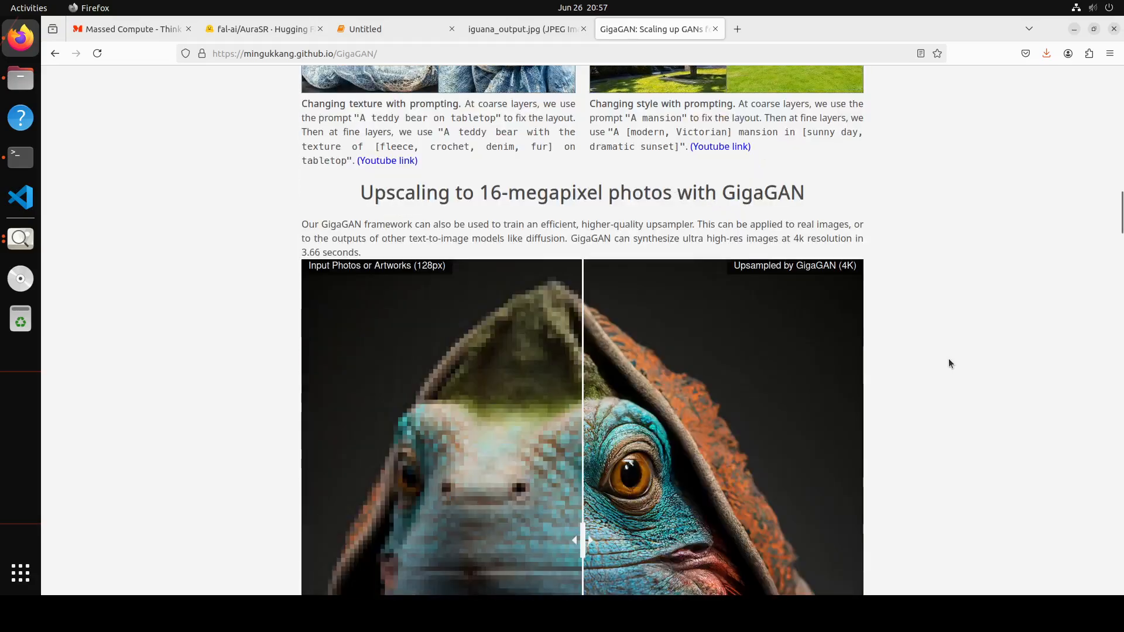
pyautogui.scroll(-3)
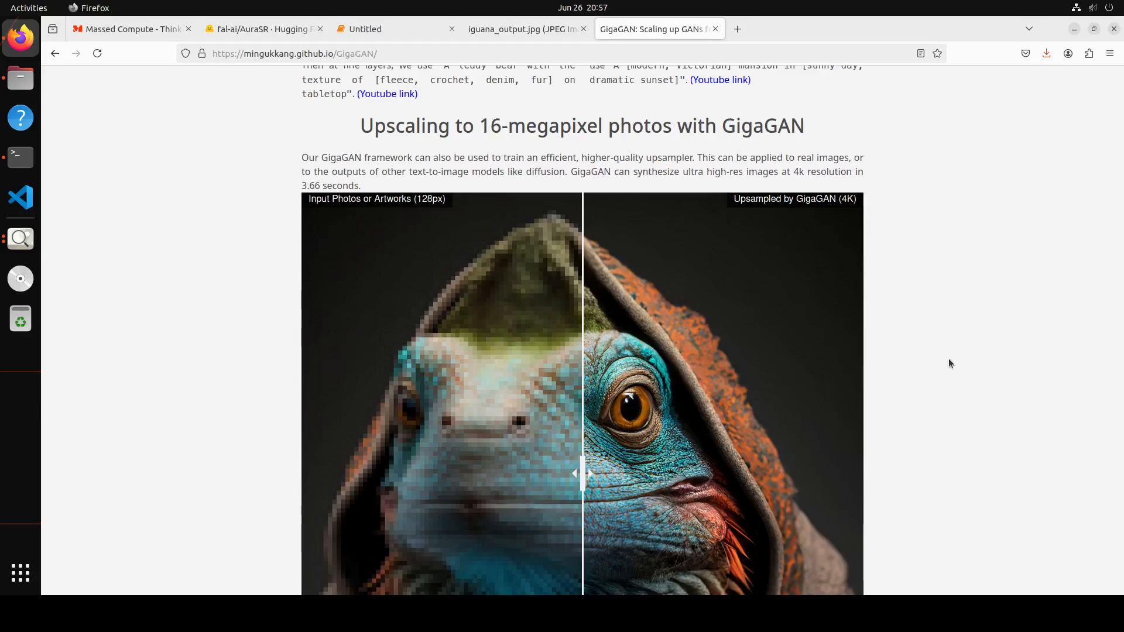
pyautogui.scroll(-3)
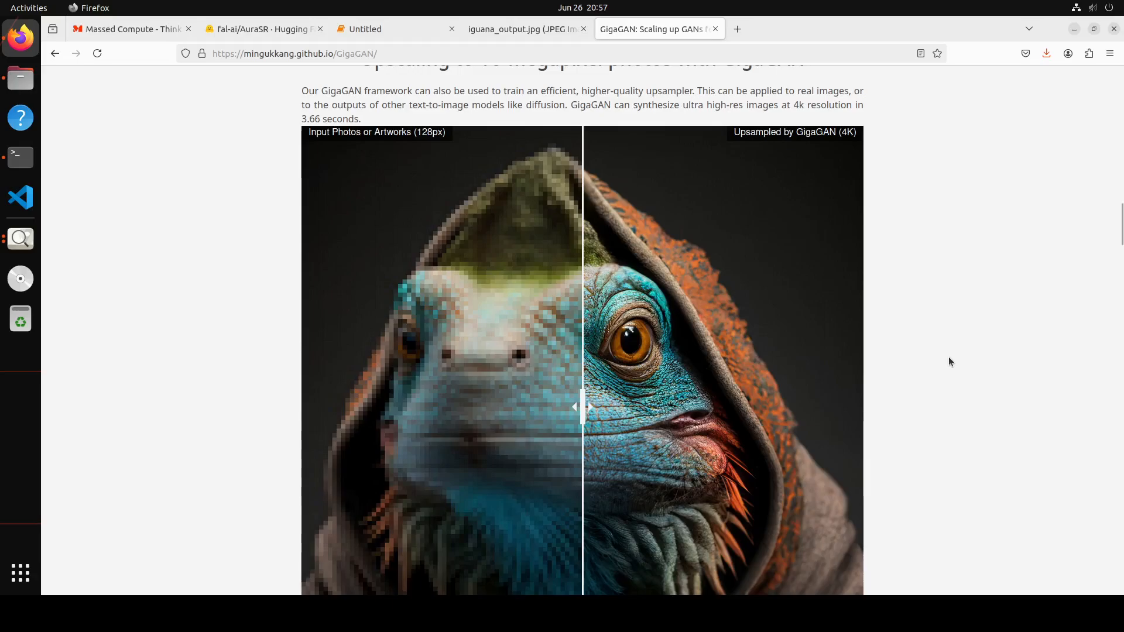
pyautogui.moveTo(797, 364)
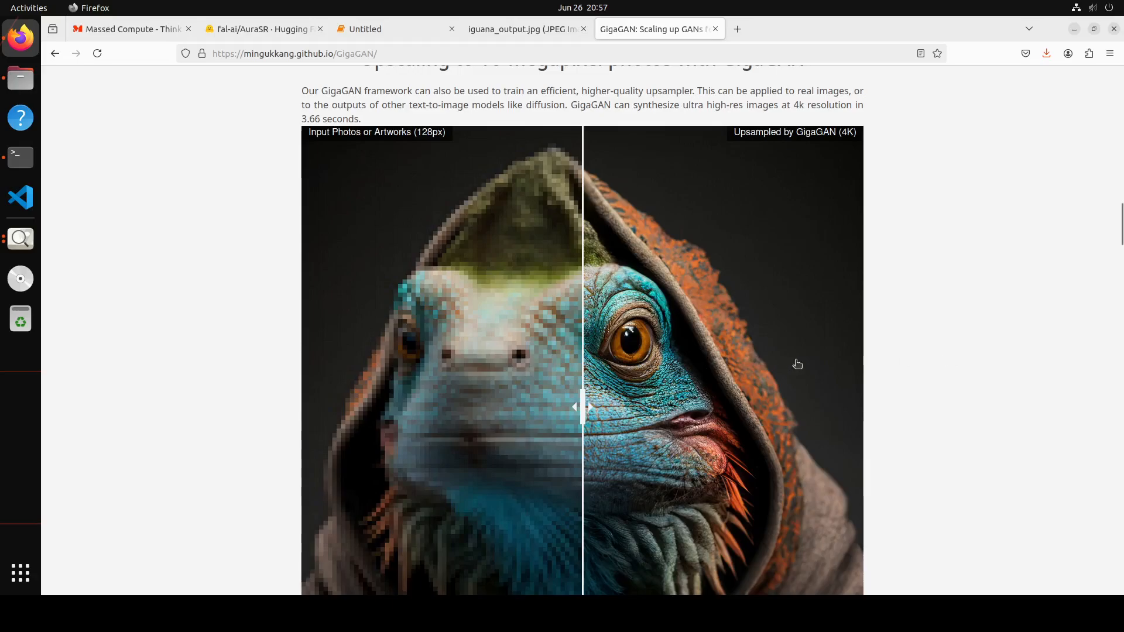
pyautogui.scroll(-3)
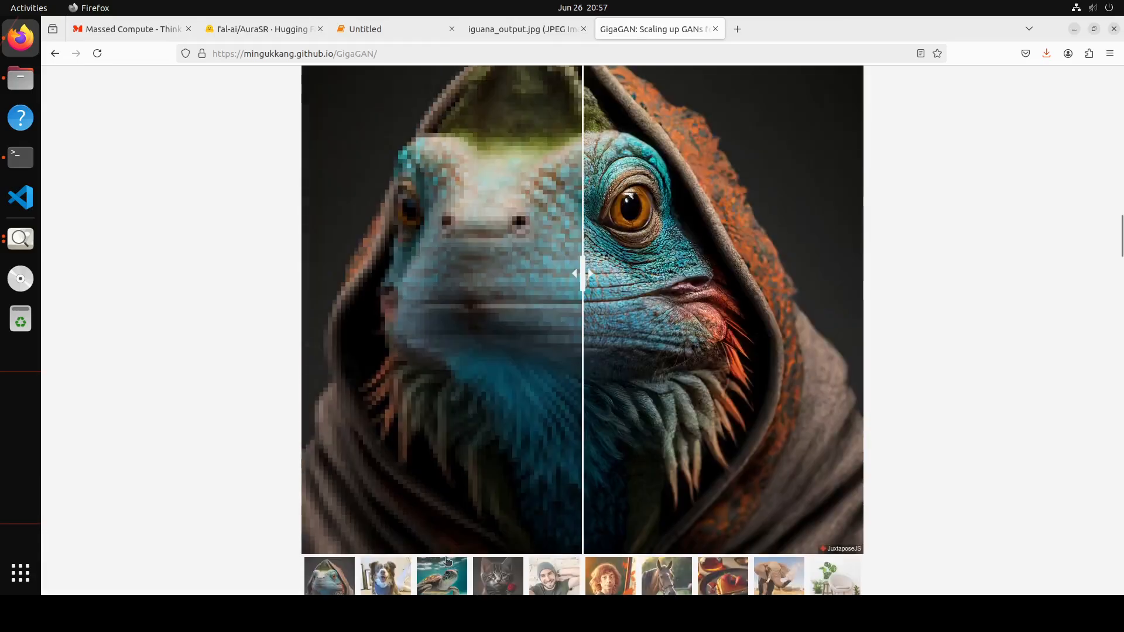
# Browse the dog, portrait, horse, dessert, elephant and chair upscaling examples
pyautogui.click(385, 576)
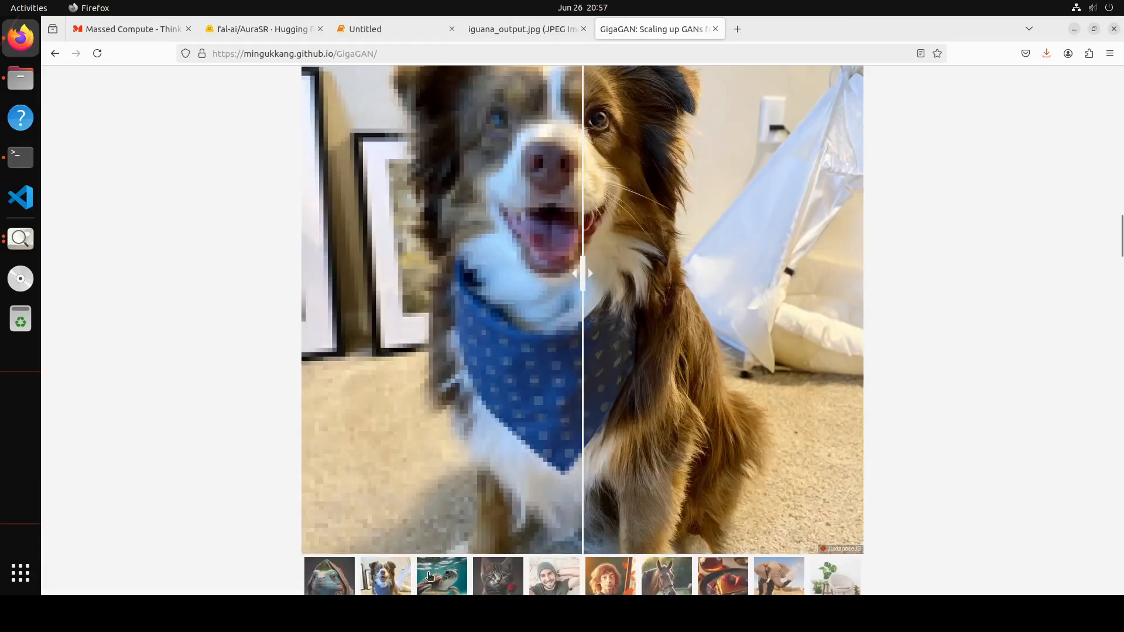
pyautogui.click(442, 577)
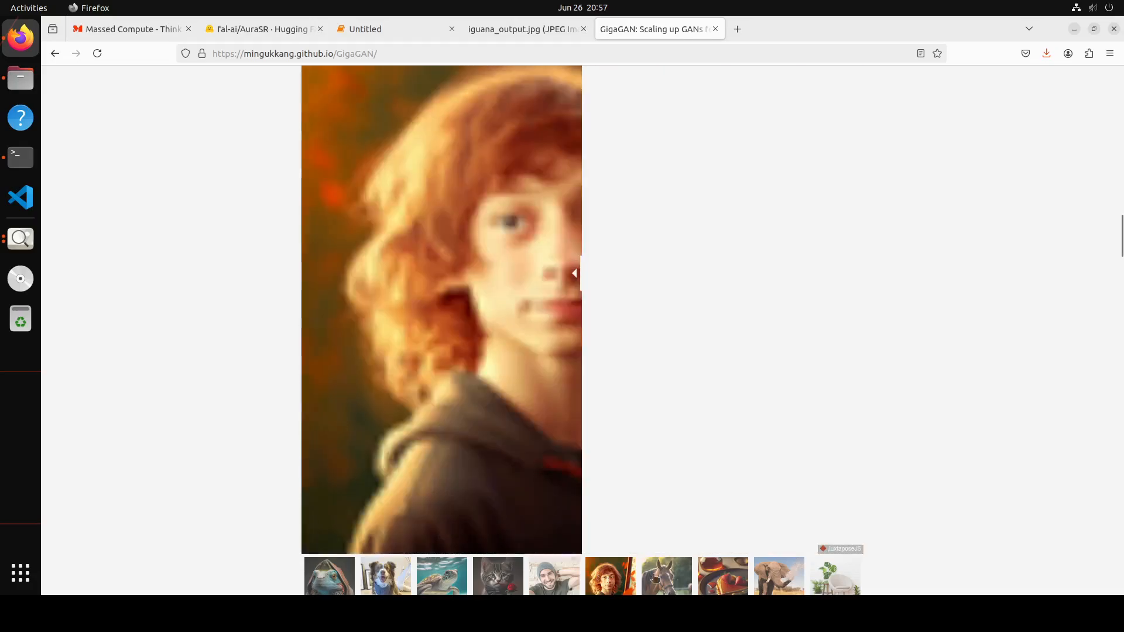
pyautogui.click(667, 576)
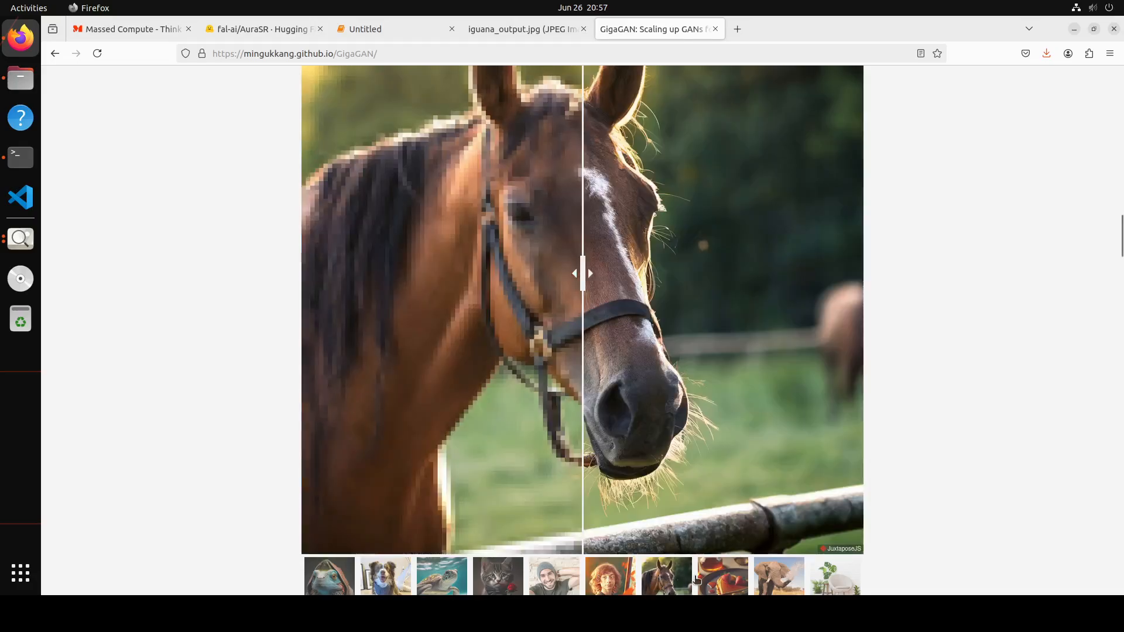
pyautogui.click(778, 576)
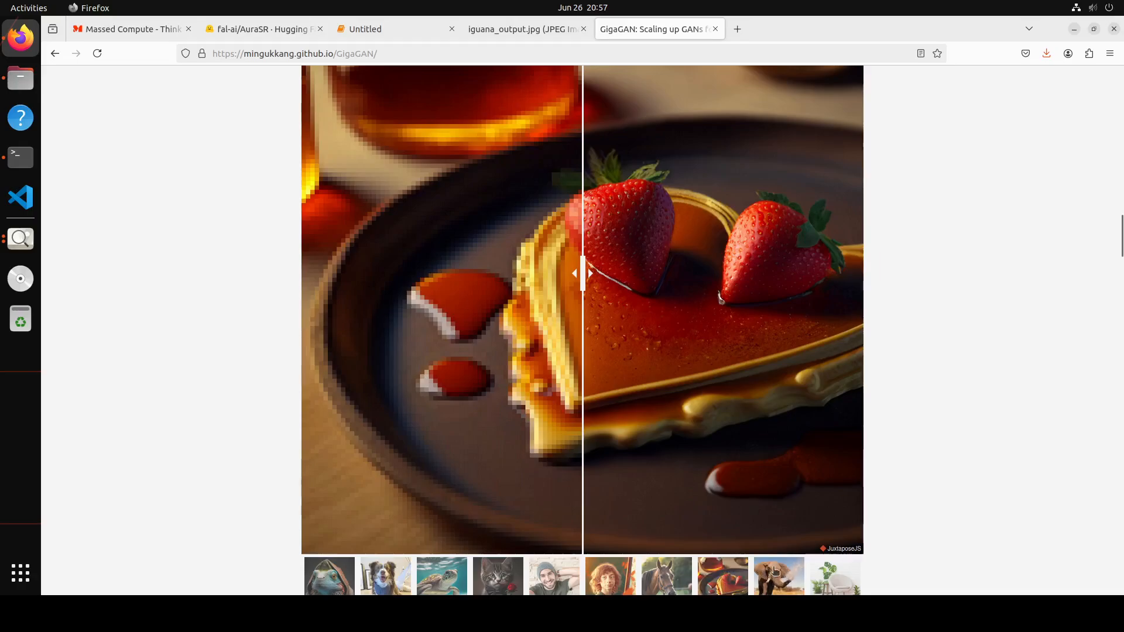
pyautogui.click(779, 576)
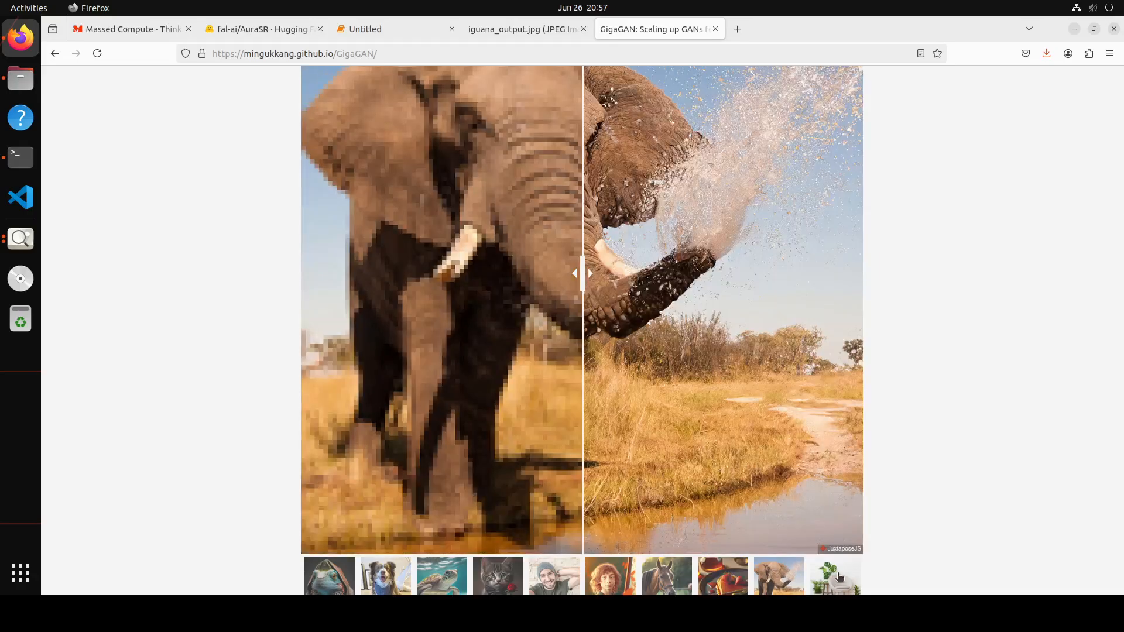
pyautogui.click(834, 577)
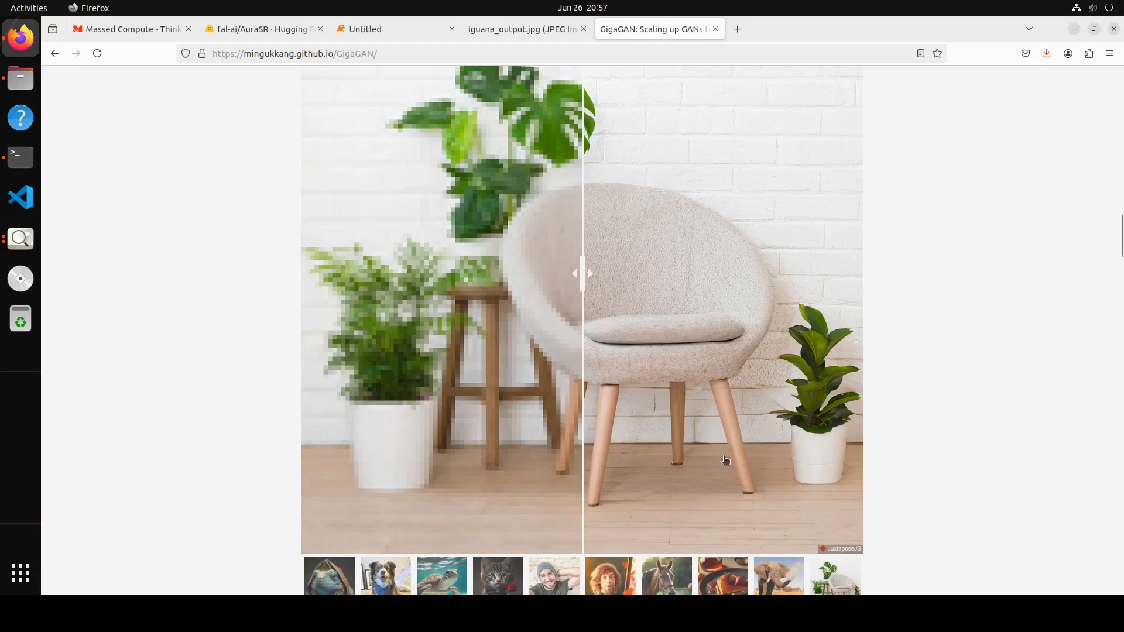
# Return to the fal-ai/AuraSR page and slide across the iguana comparison
pyautogui.click(261, 29)
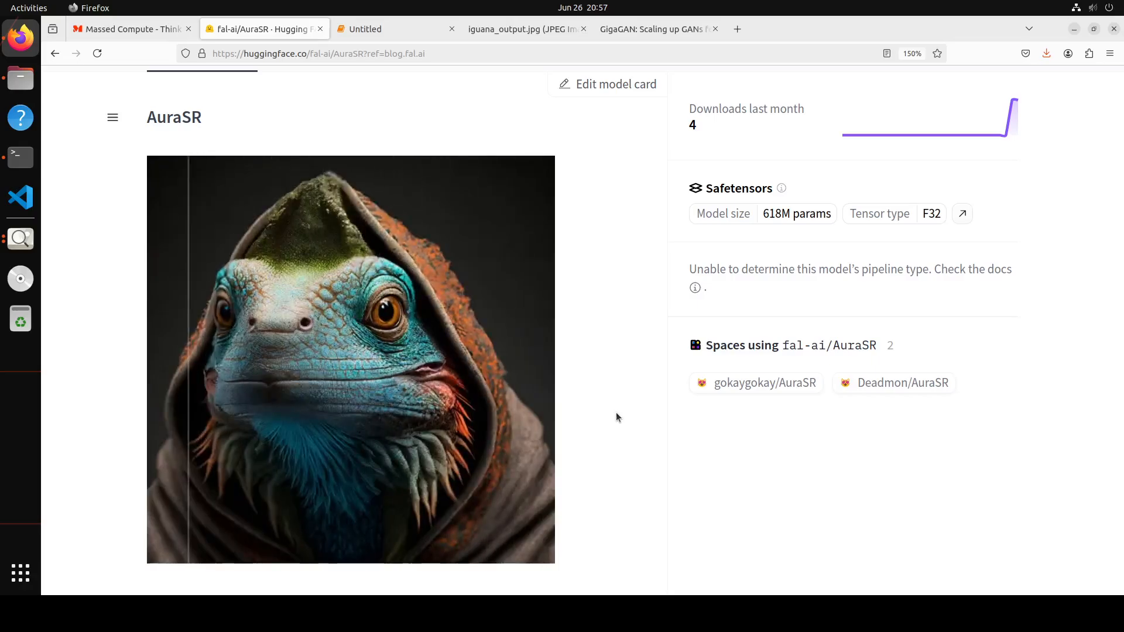
pyautogui.moveTo(179, 359); pyautogui.dragTo(459, 358)
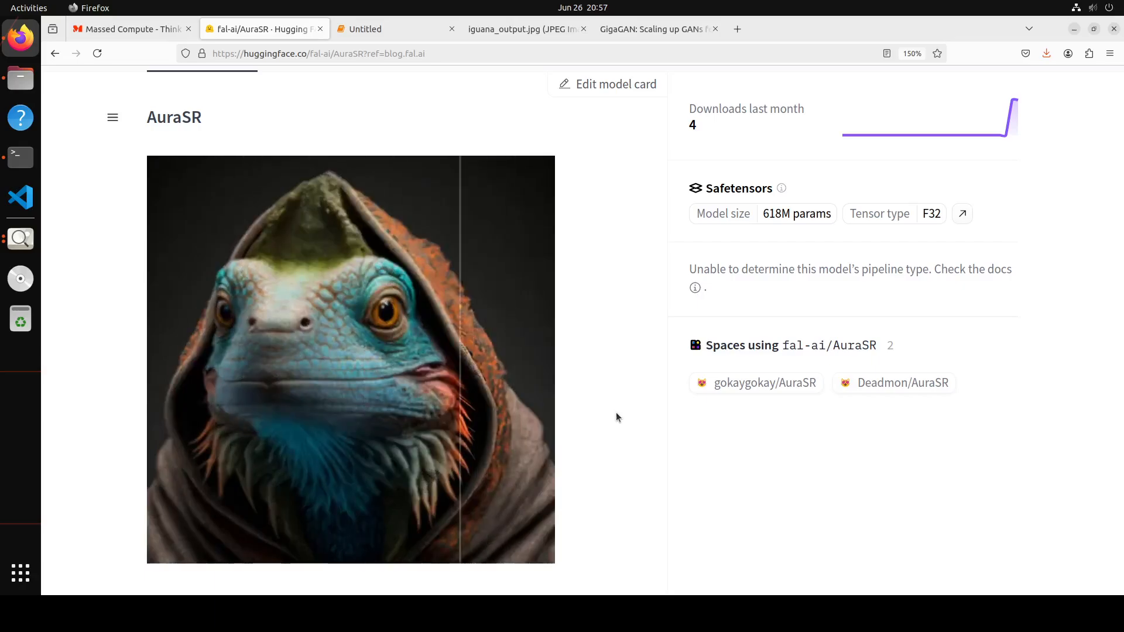